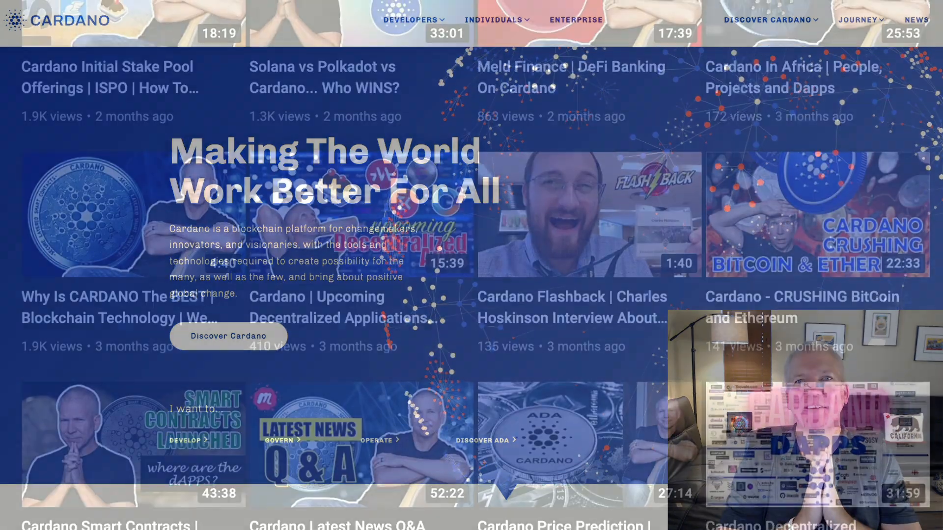
- Scroll down the channel's Videos tab toward the Cardano DApp Preview video
scroll(down, 3)
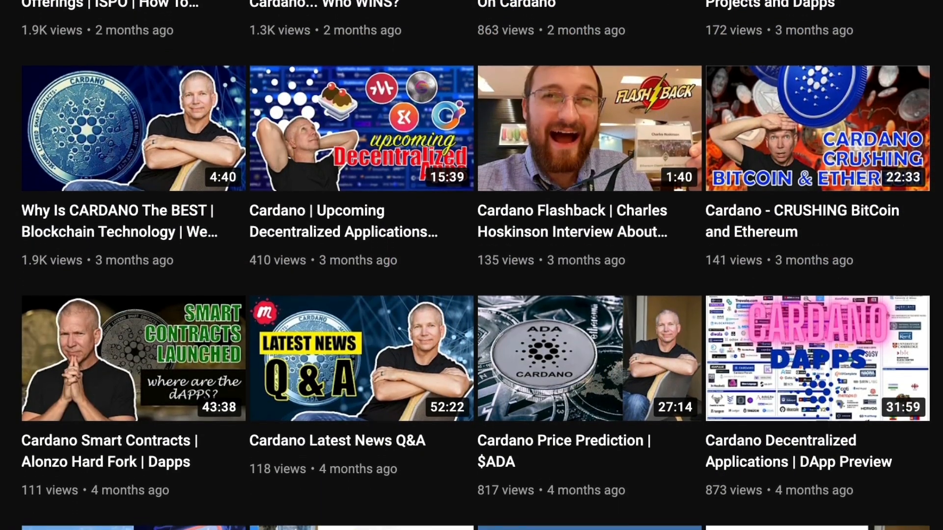
scroll(down, 3)
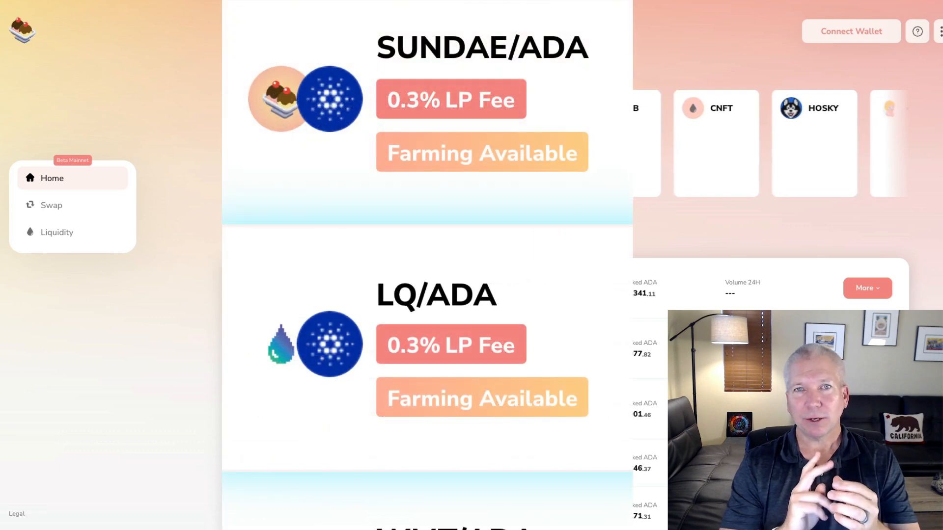
- Scroll the SundaeSwap pool list showing SUNDAE/ADA, LQ/ADA and WMT/ADA with 0.3% LP fees
scroll(down, 3)
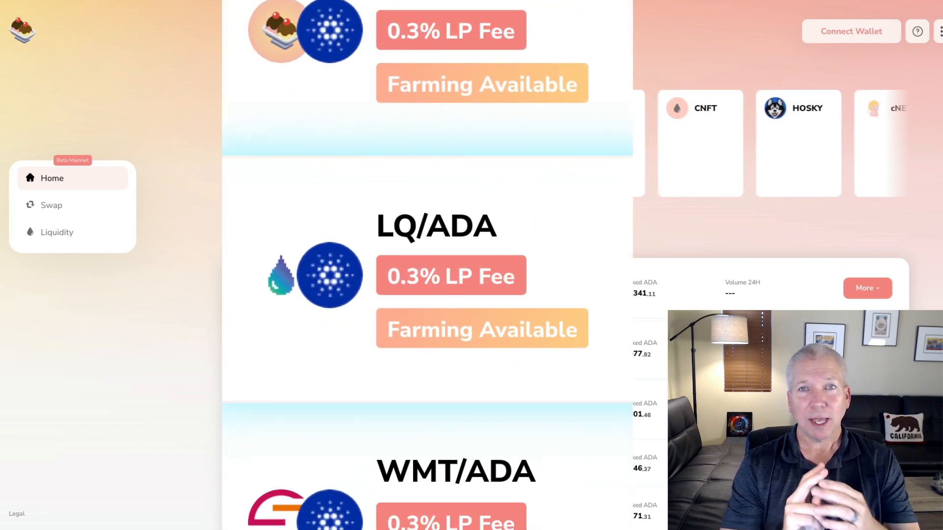
scroll(down, 3)
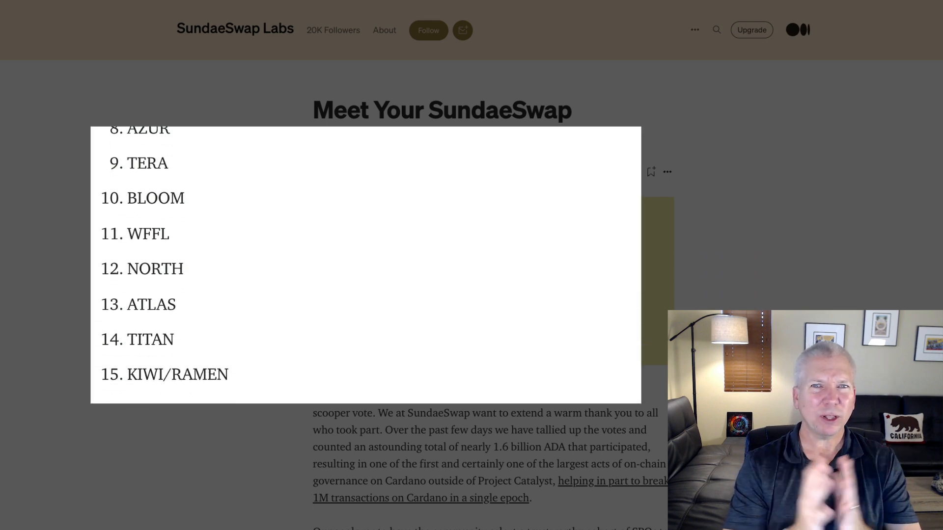
- Scroll the Medium article past the numbered SPO list and SPO Waitlist to More from SundaeSwap Labs
scroll(down, 3)
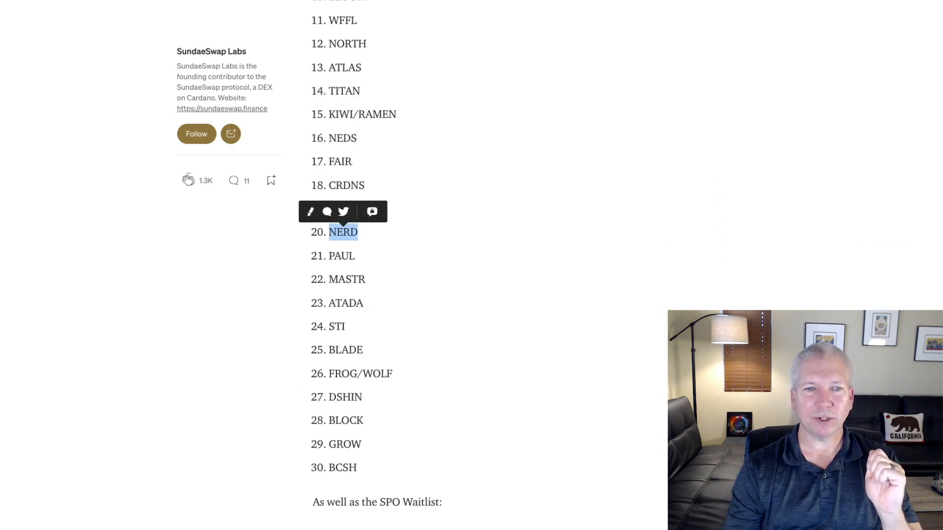
scroll(down, 3)
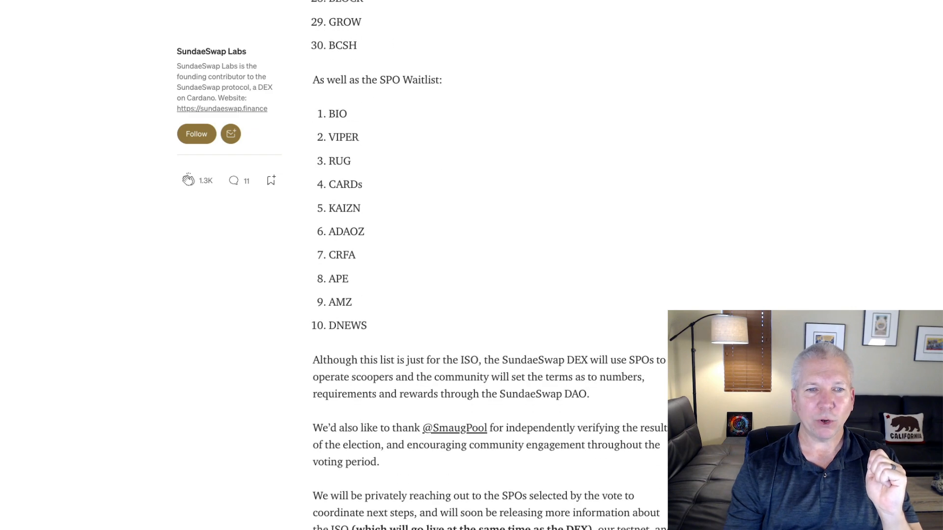
scroll(down, 3)
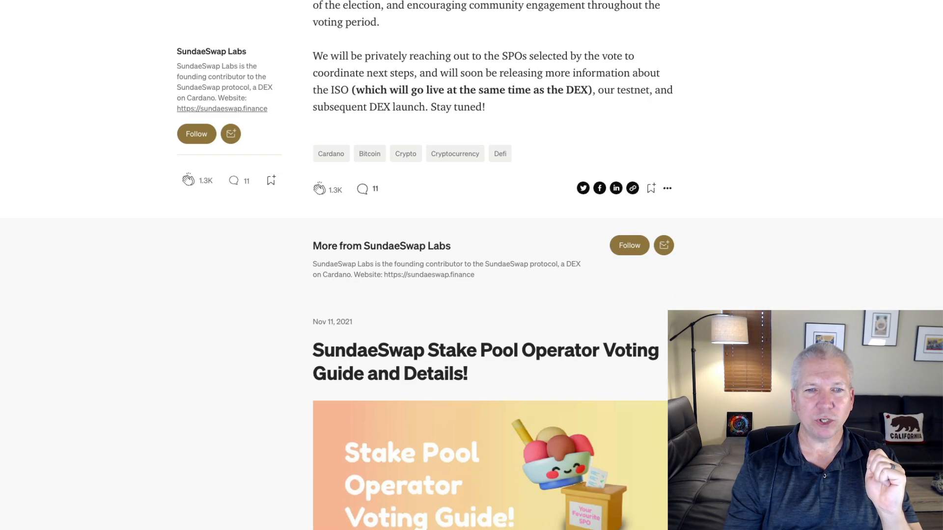
scroll(down, 3)
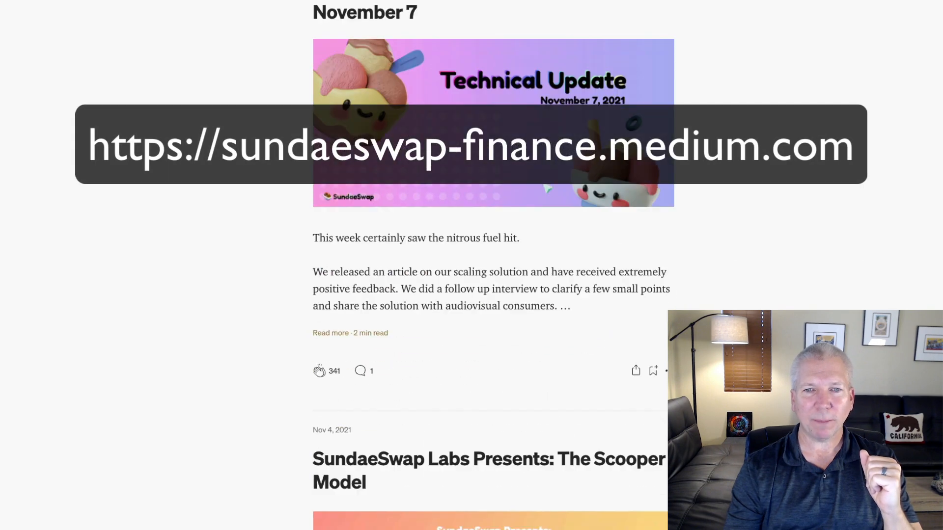
- Scroll the SundaeSwap Medium feed past the Technical Update and The Scooper Model posts
scroll(down, 3)
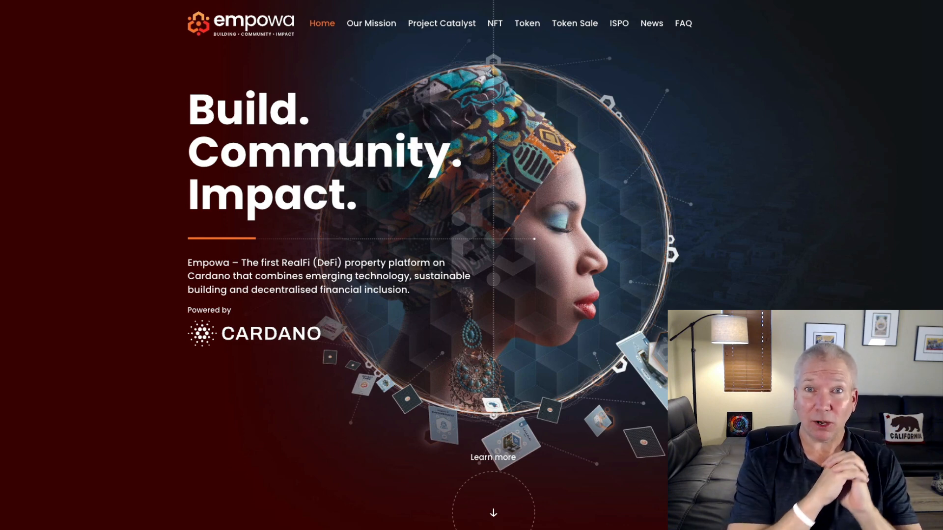
- Scroll the Empowa home page past EMP Token Sale, Empowa ISPO and the founding NFT sections
scroll(down, 3)
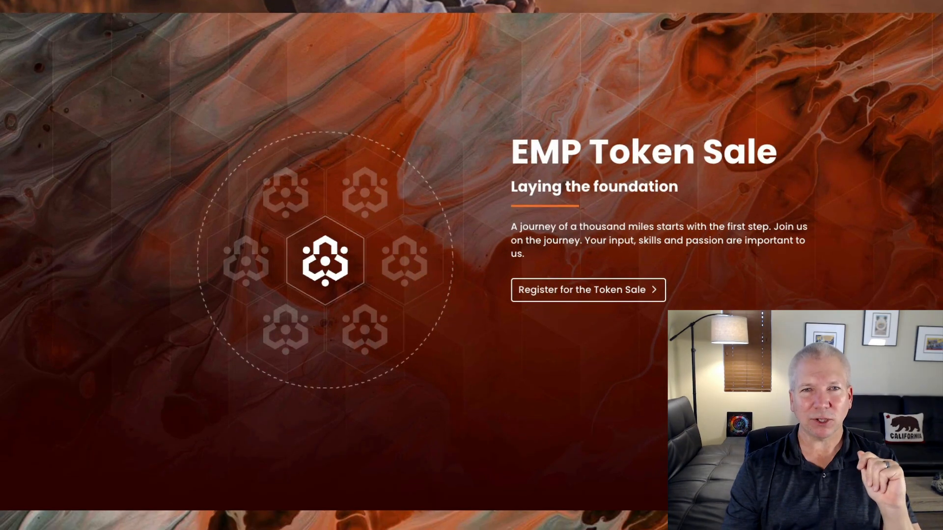
scroll(down, 3)
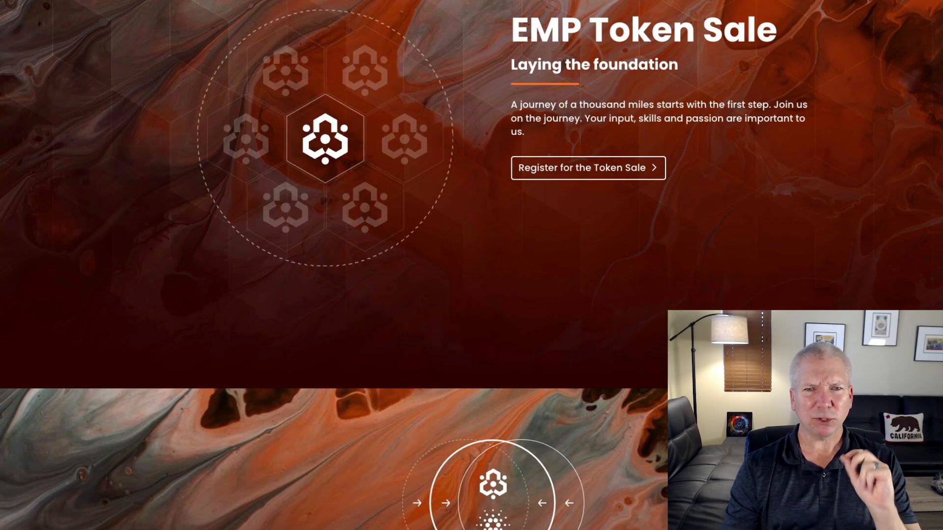
scroll(down, 3)
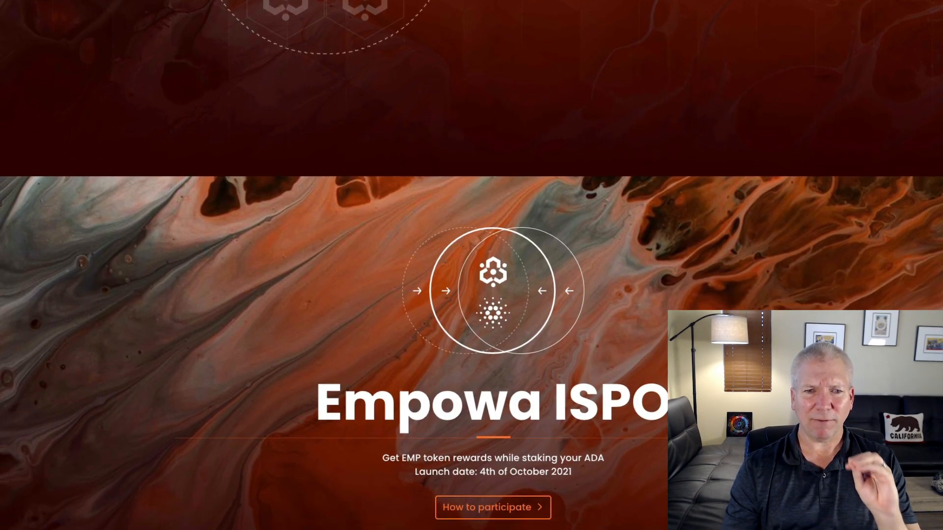
scroll(down, 3)
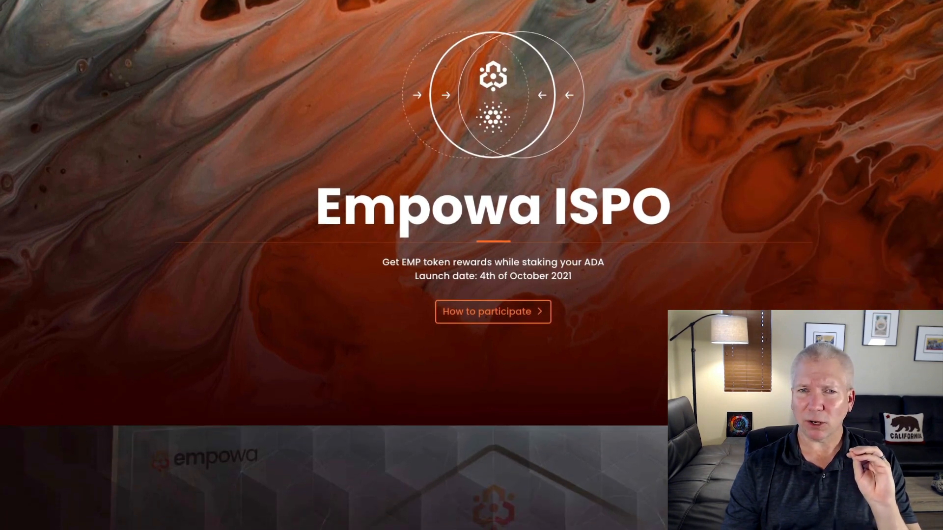
scroll(down, 3)
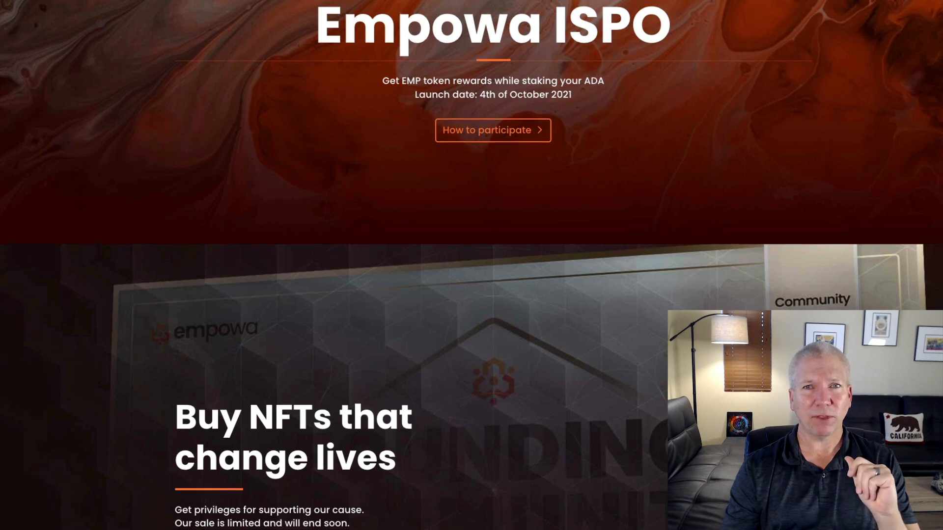
scroll(down, 3)
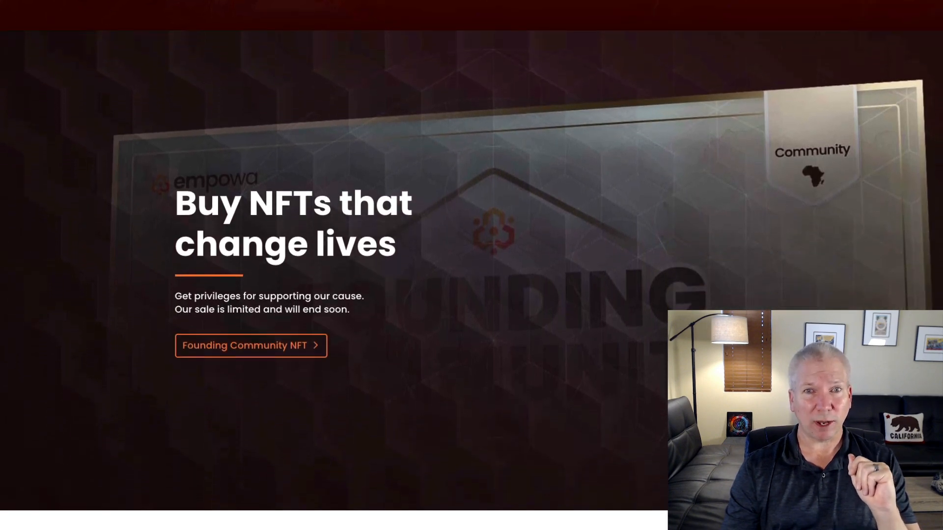
scroll(down, 3)
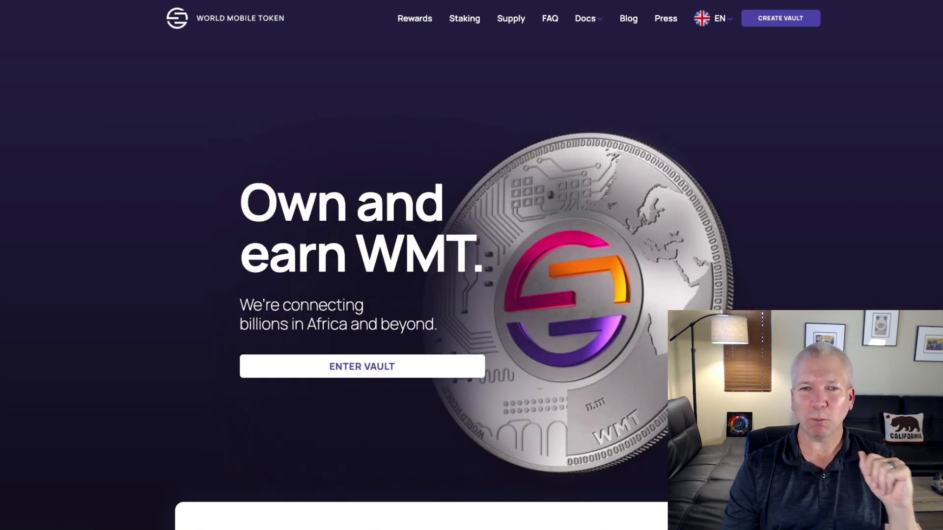
- Scroll World Mobile Token's staking timeline, earning-rewards video and 'Why stake WMT?' carousel
scroll(down, 3)
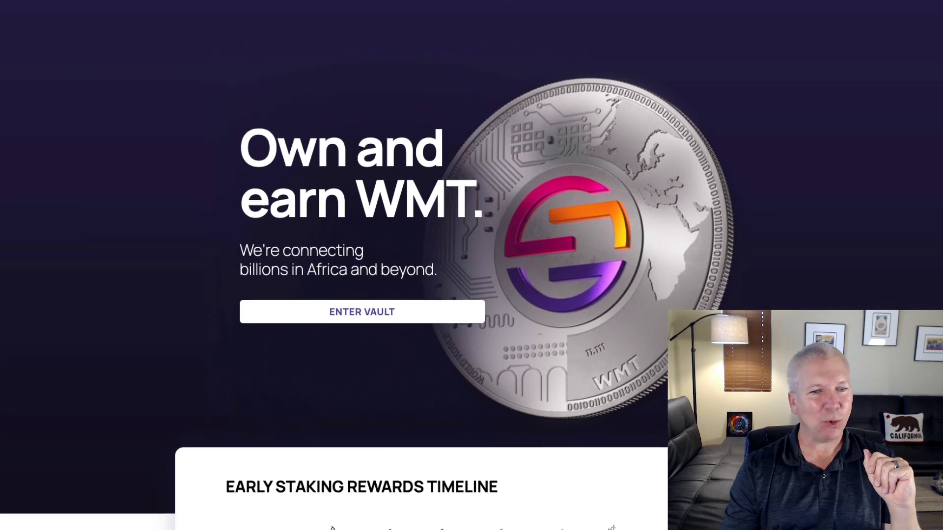
scroll(down, 3)
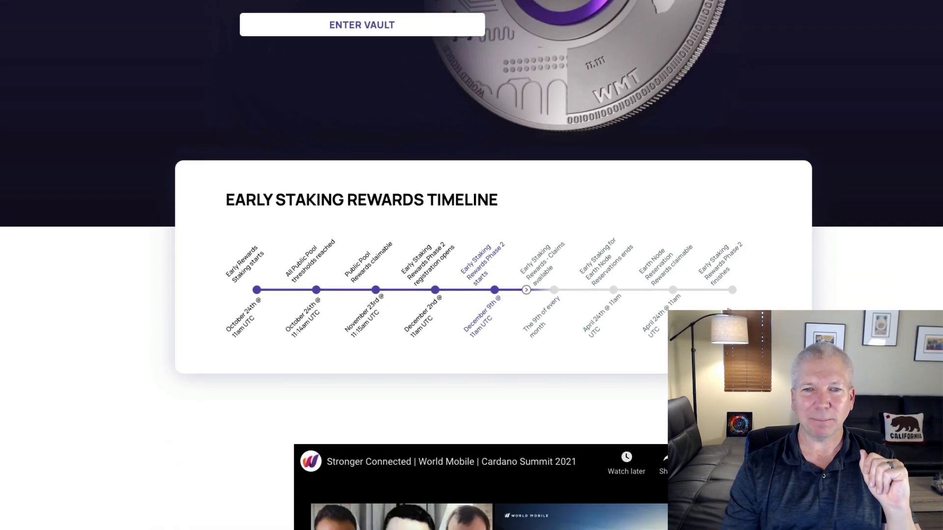
scroll(down, 3)
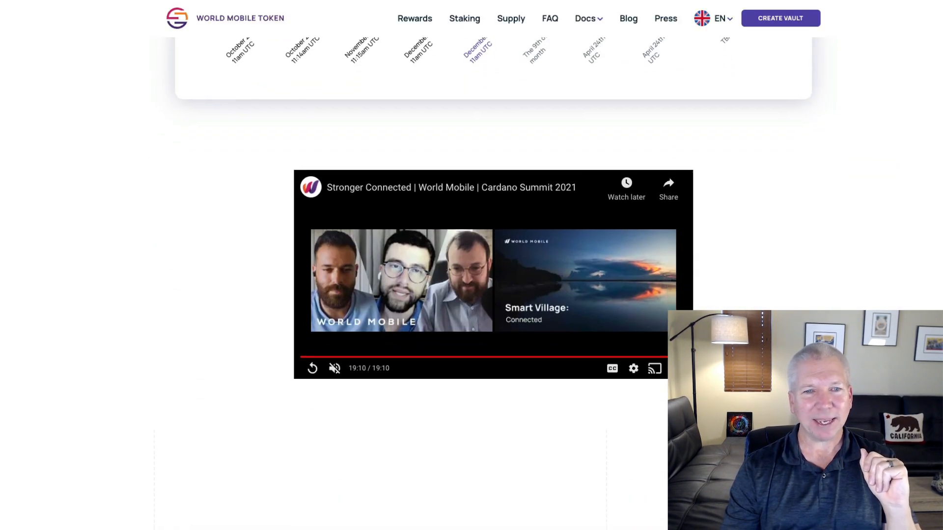
scroll(down, 3)
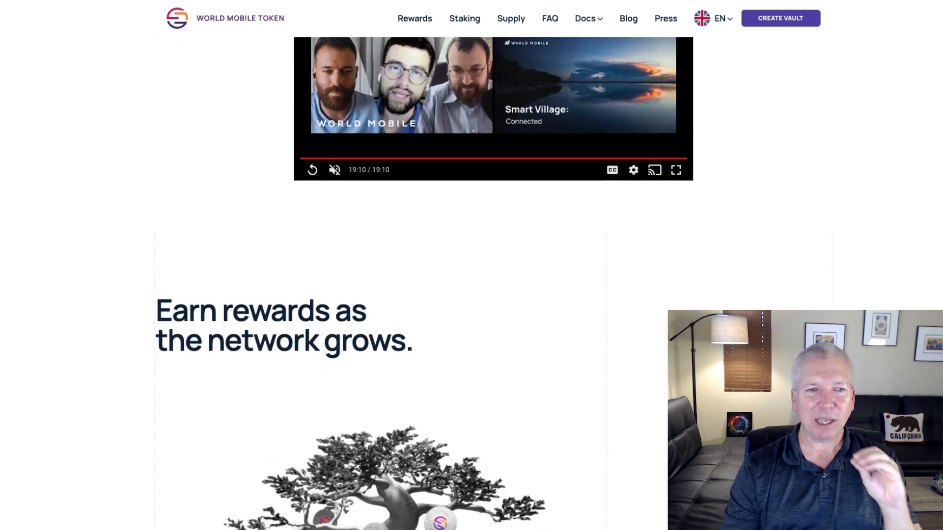
scroll(down, 3)
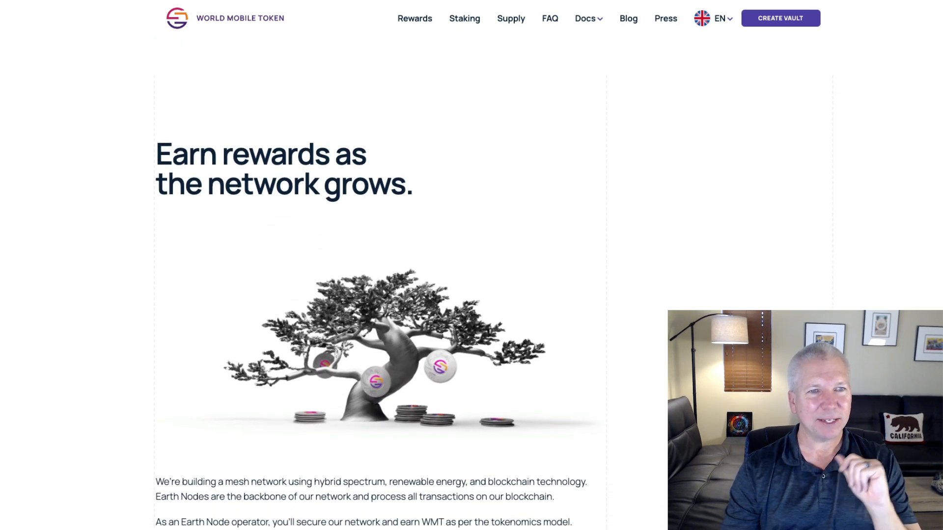
scroll(down, 3)
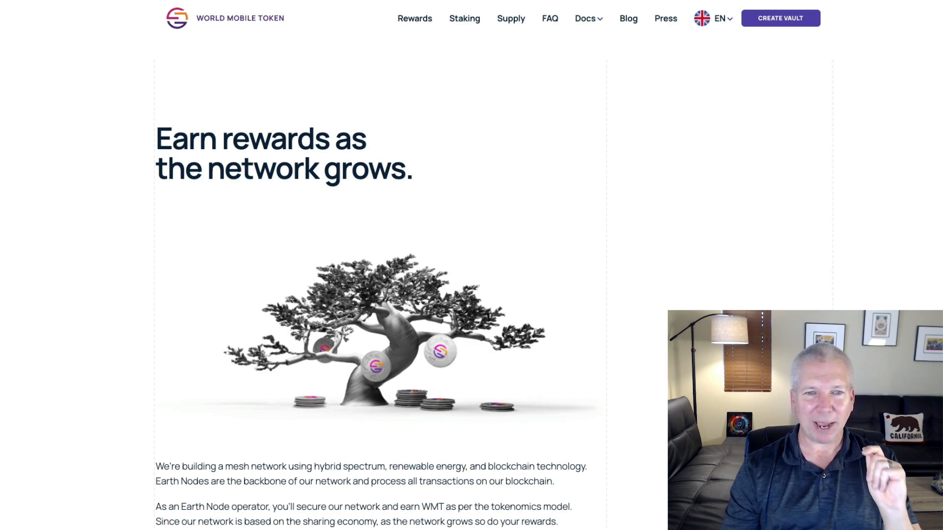
scroll(down, 3)
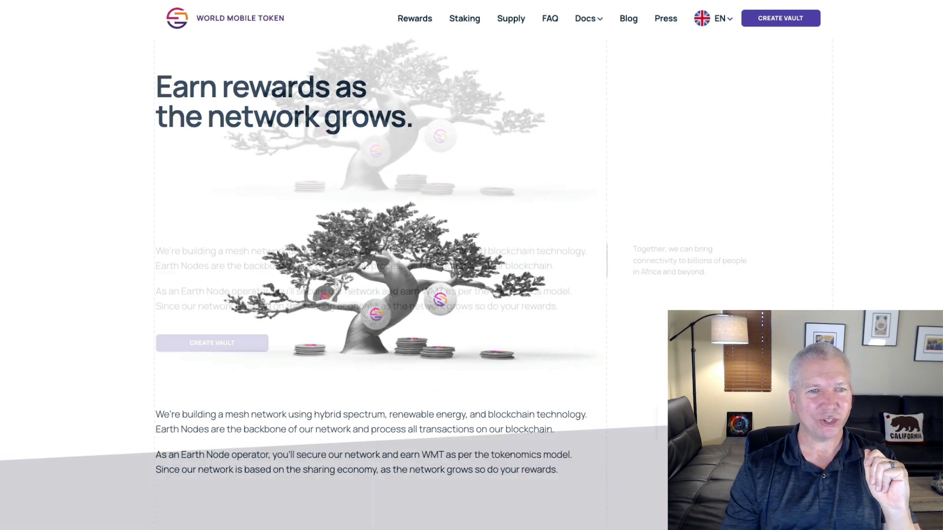
scroll(down, 3)
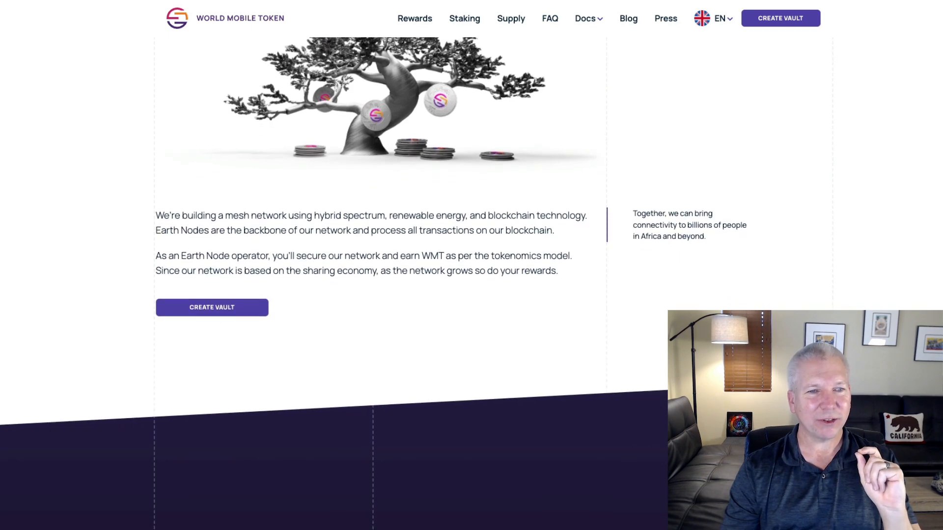
scroll(down, 3)
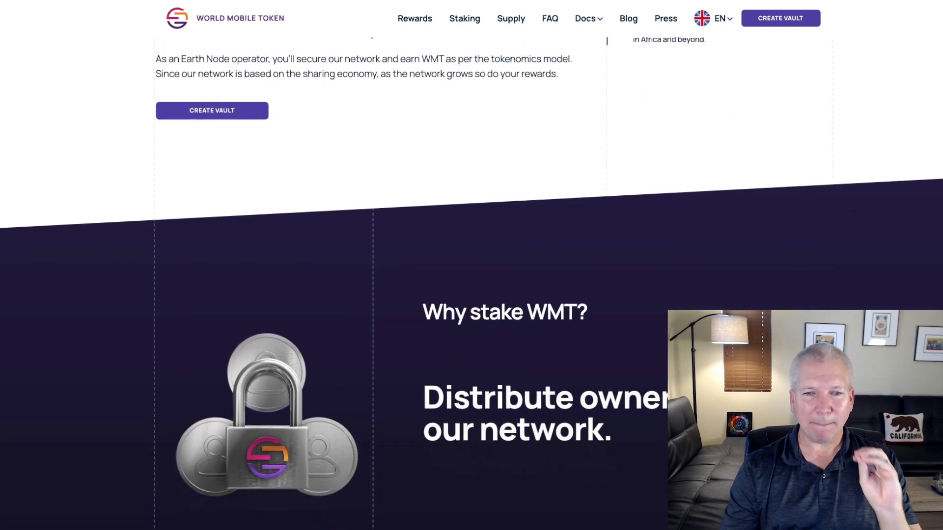
scroll(down, 3)
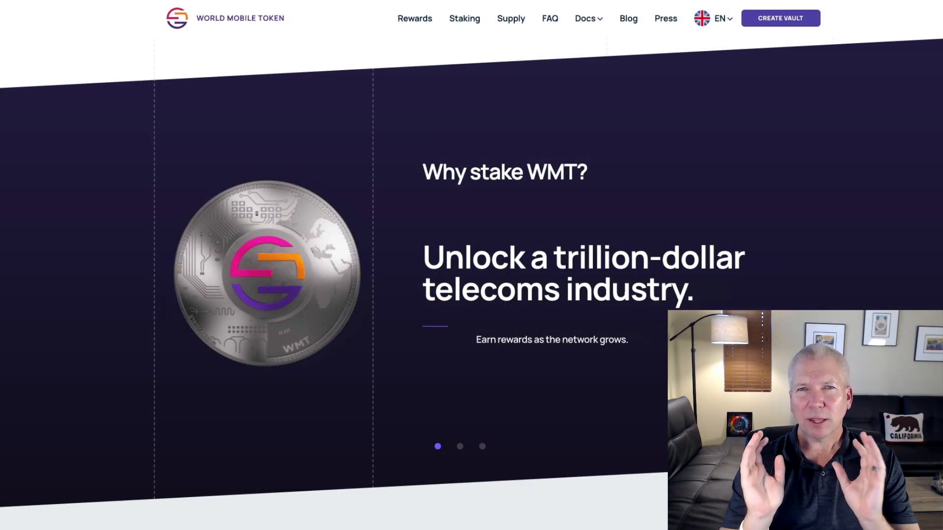
click(460, 447)
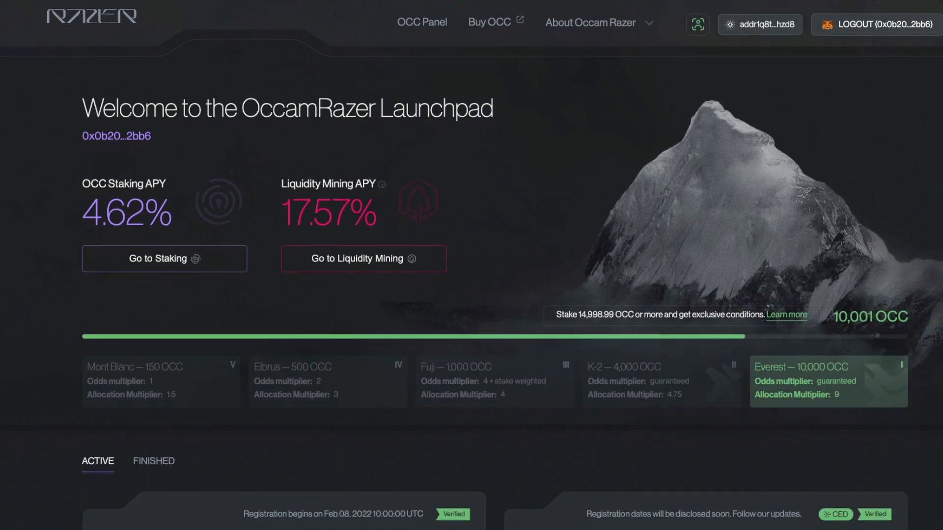
- Scroll OccamRazer's ACTIVE projects: Arenum, Nezha, Choise.com and Colizeum
scroll(down, 3)
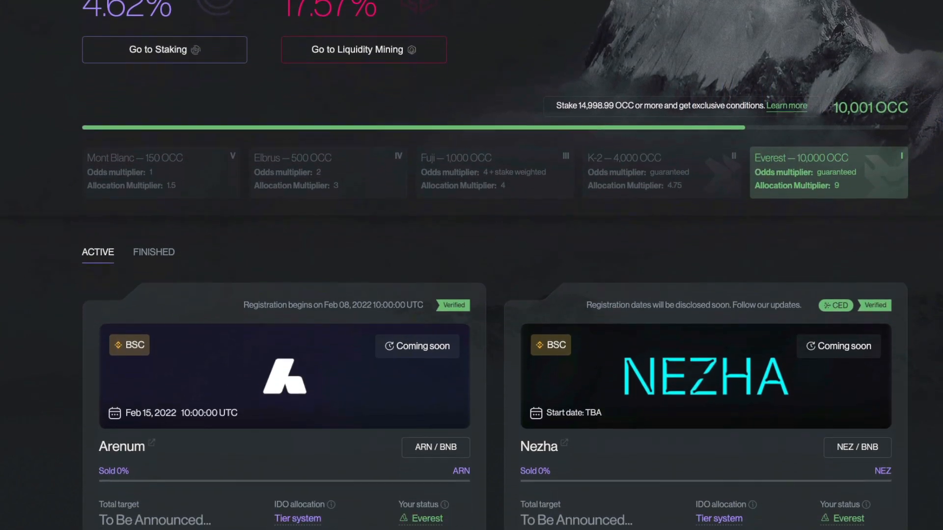
scroll(down, 3)
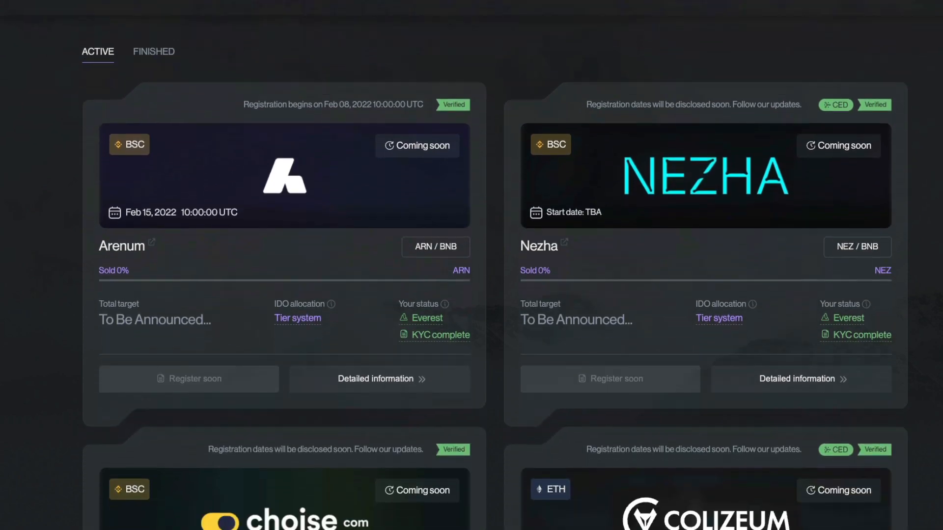
scroll(down, 3)
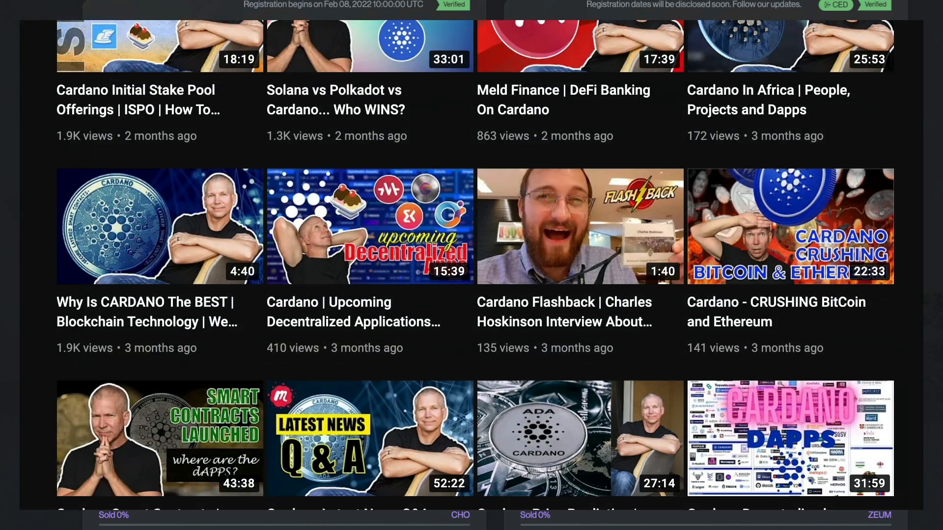
scroll(down, 3)
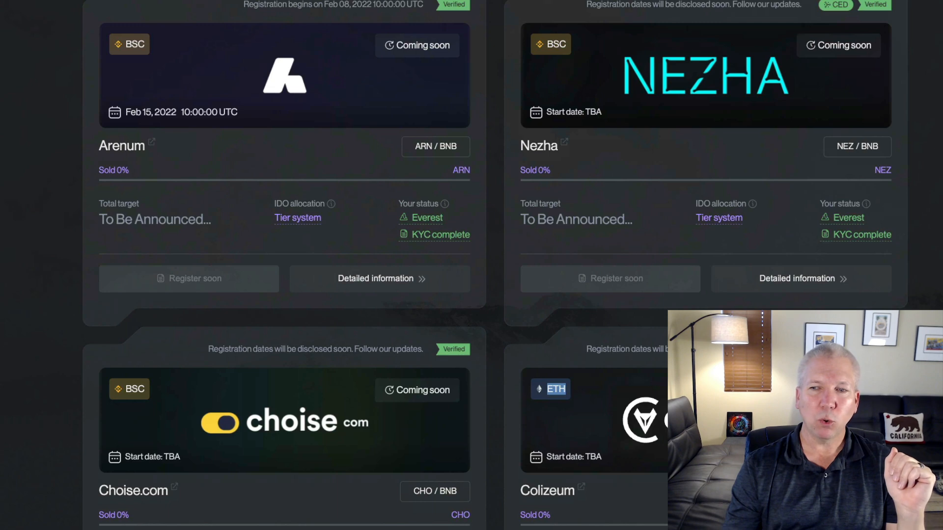
scroll(down, 3)
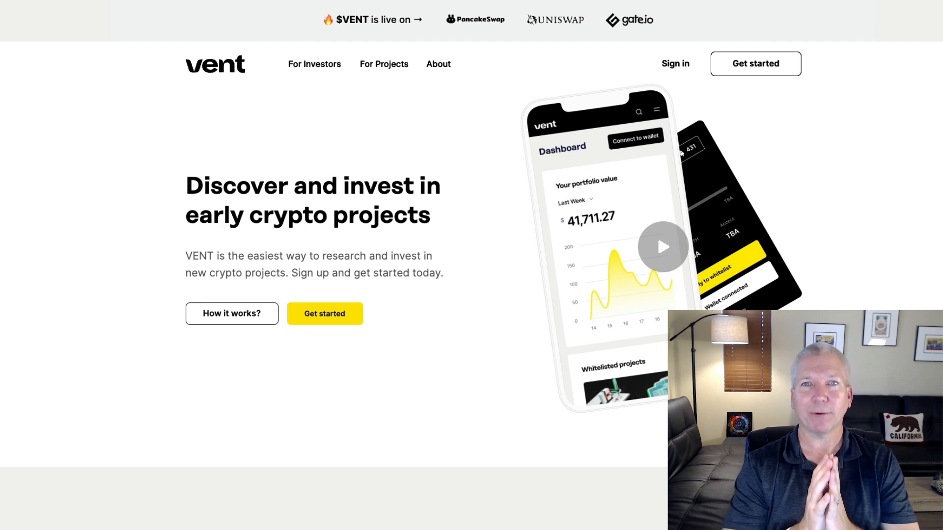
- Sign in to VENT and scroll the dashboard's portfolio value and whitelisted projects like MELD
click(324, 314)
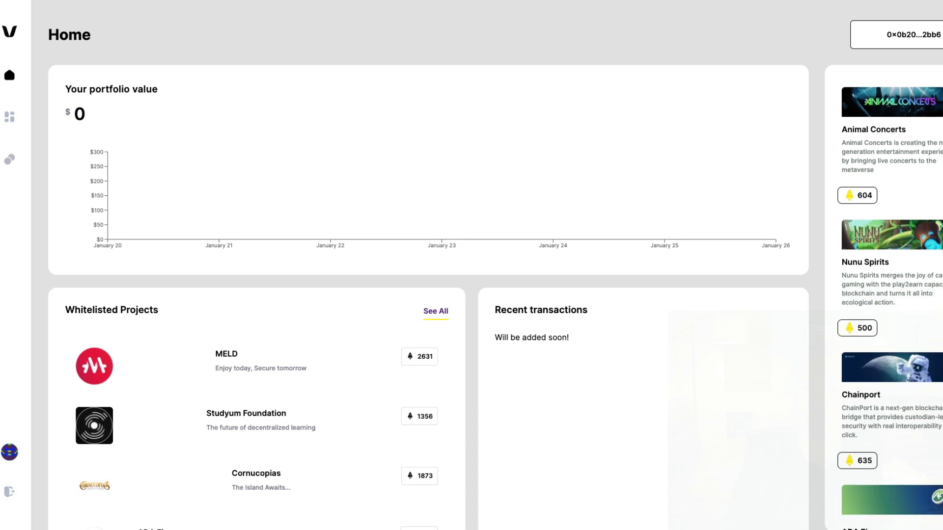
scroll(down, 3)
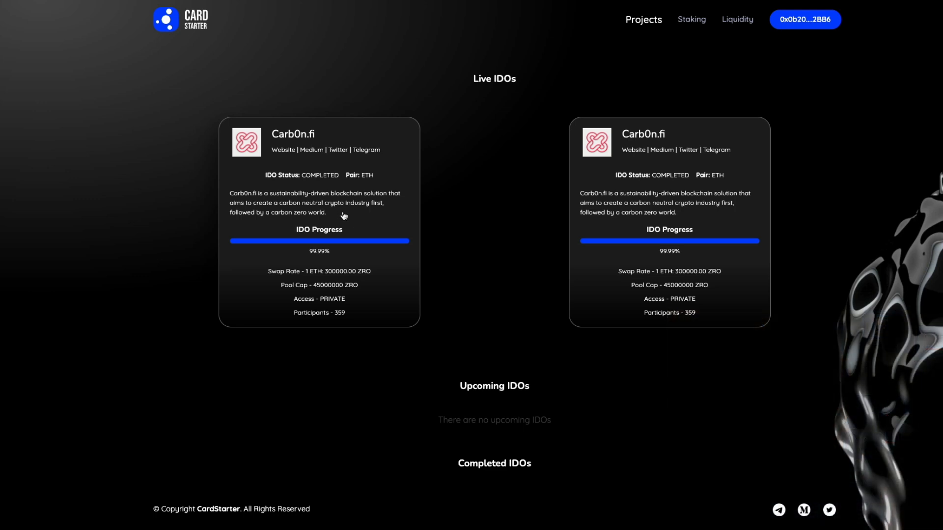
- Scroll CardStarter's Live and Completed IDOs, from Ridotto and Flurry Finance to SoMee and Charli3
scroll(down, 3)
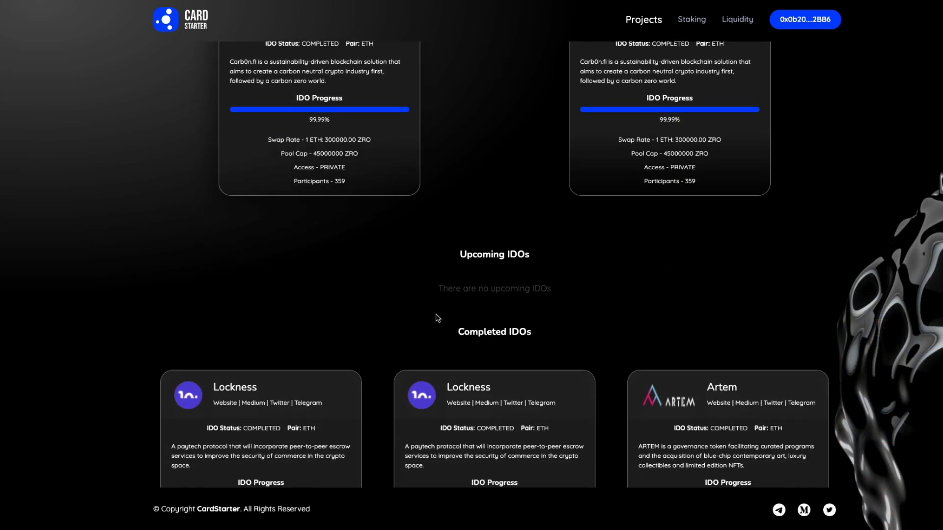
scroll(down, 3)
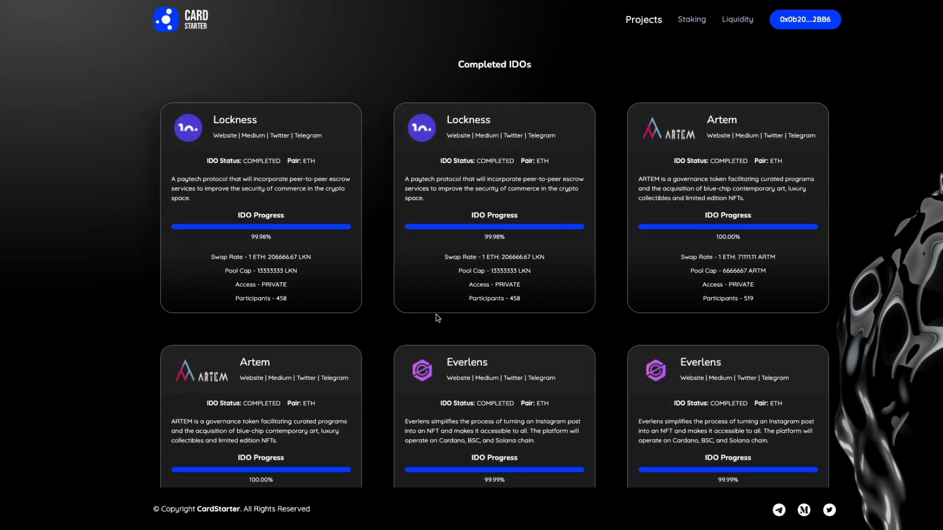
scroll(down, 3)
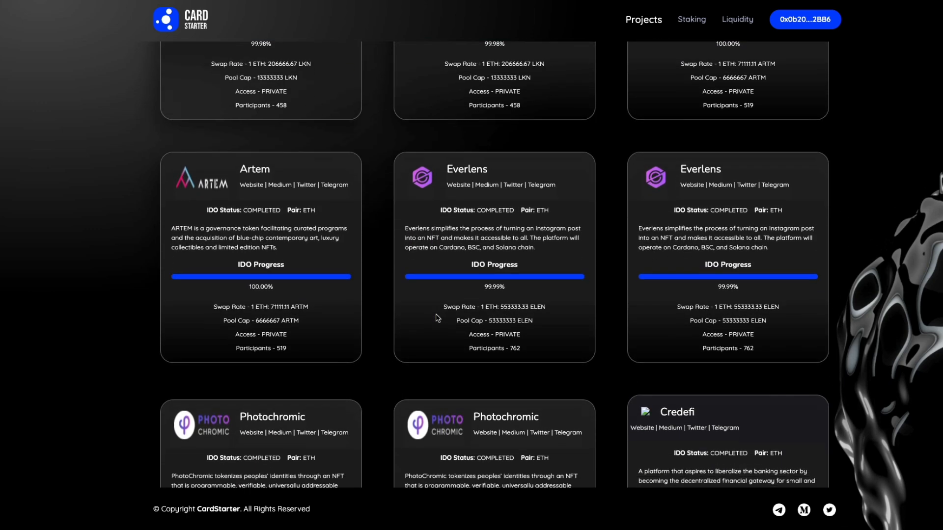
scroll(down, 3)
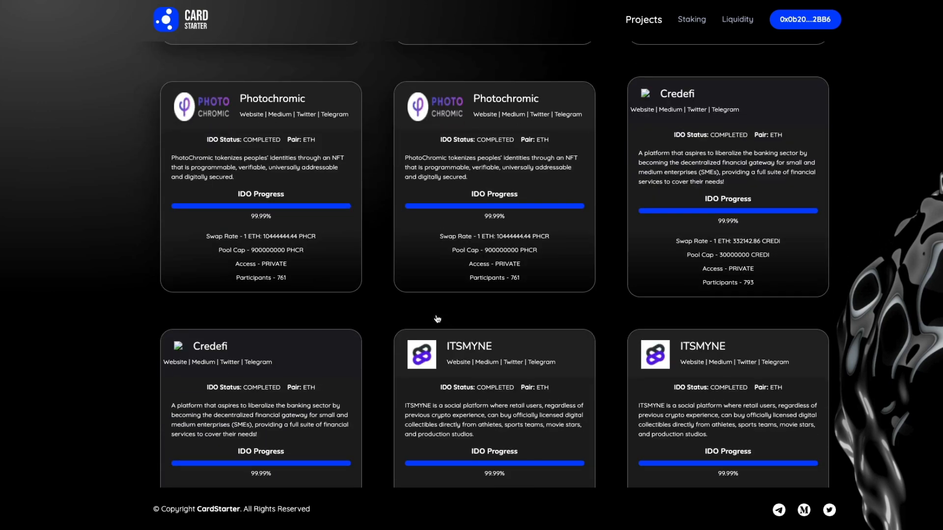
scroll(down, 3)
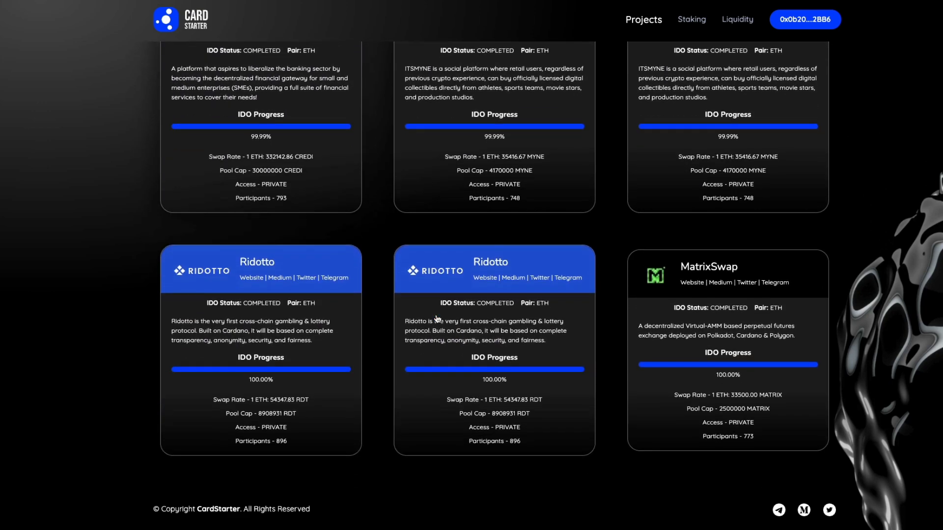
scroll(down, 3)
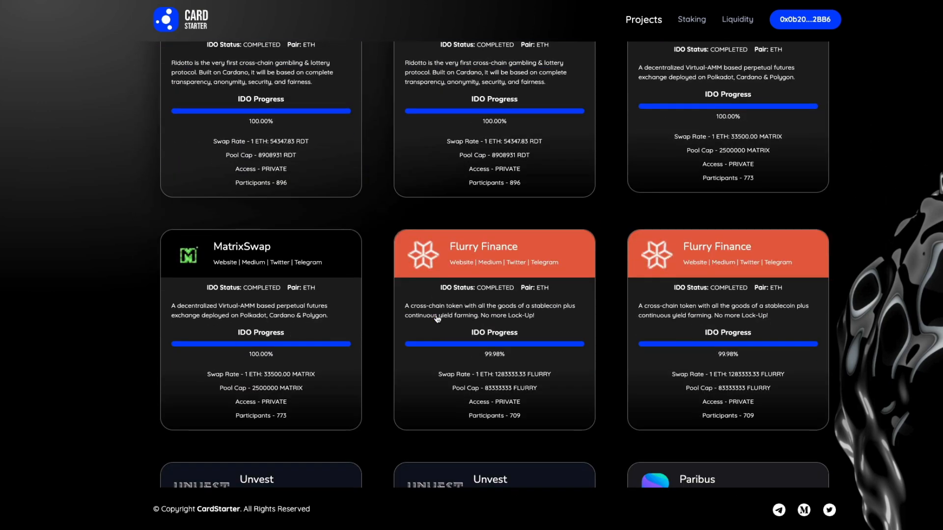
scroll(down, 3)
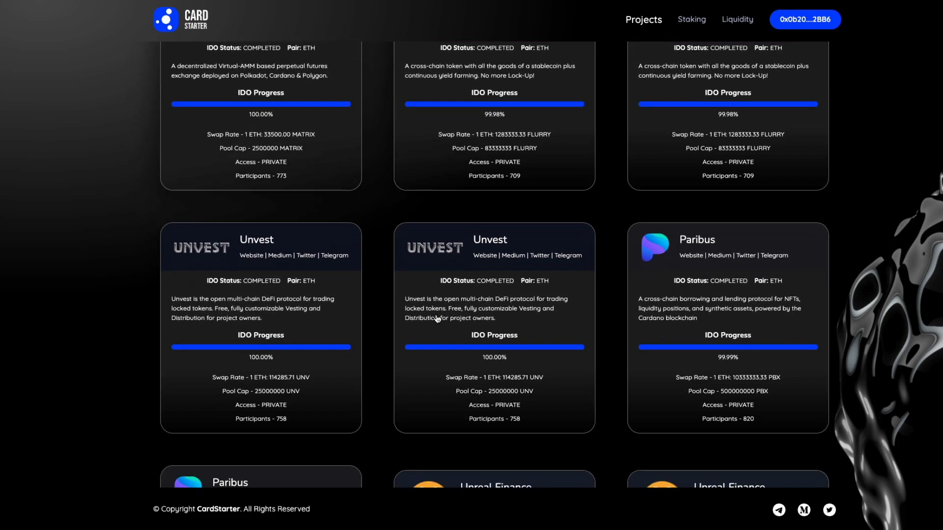
scroll(down, 3)
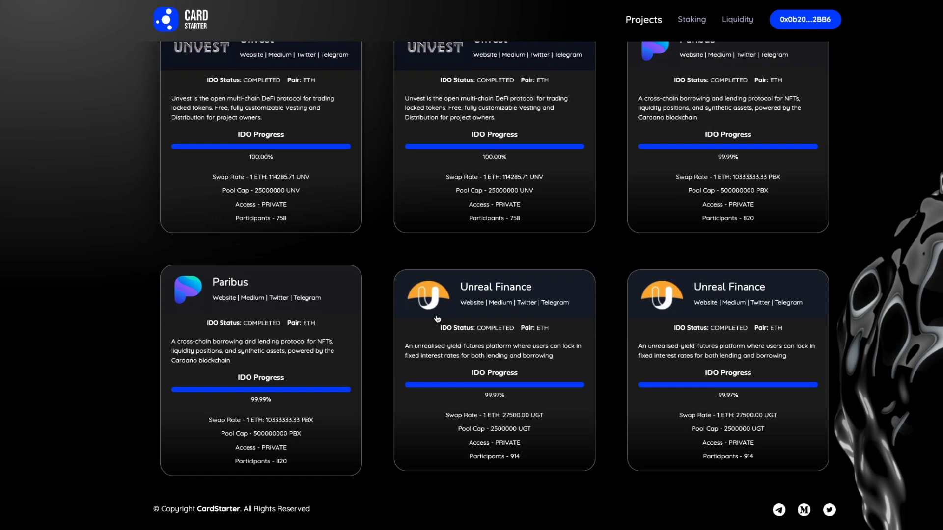
scroll(down, 3)
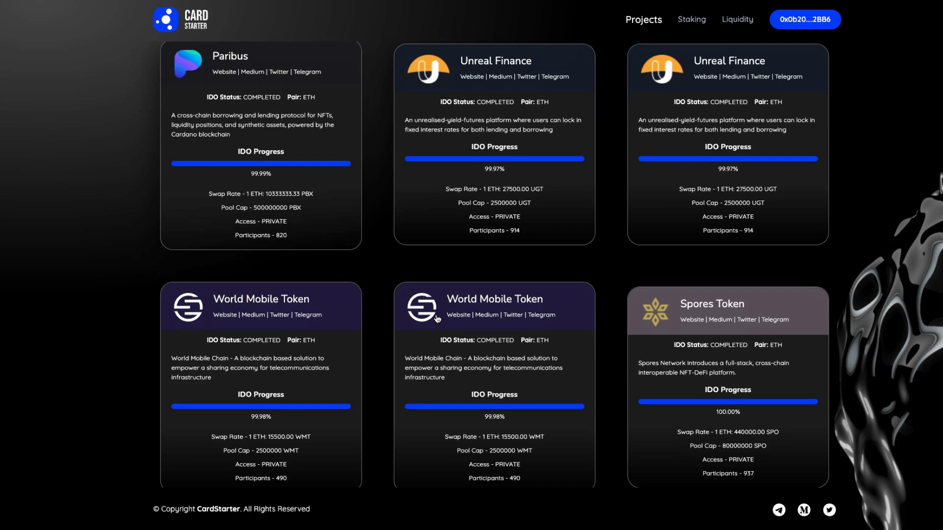
scroll(down, 3)
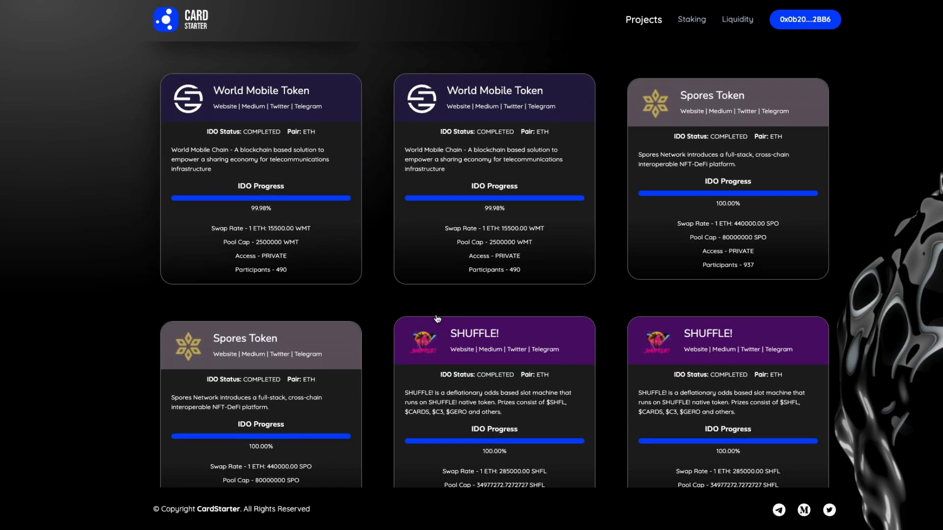
scroll(down, 3)
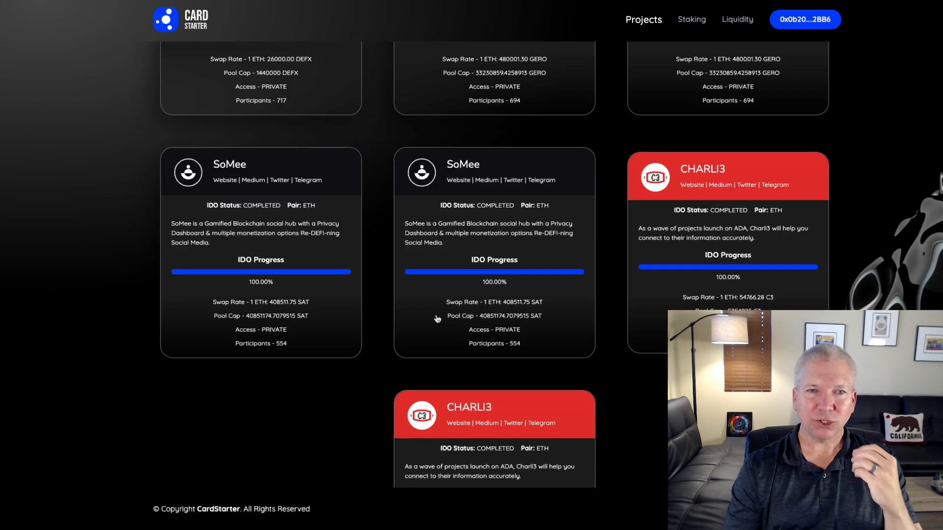
scroll(down, 3)
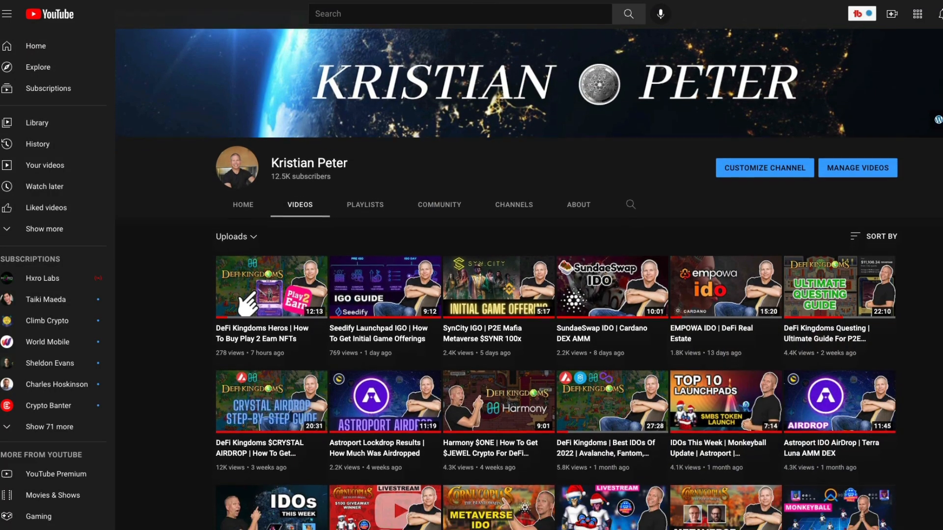
- Scroll the channel's uploads and type 'Leave a comment bellow !'
scroll(down, 3)
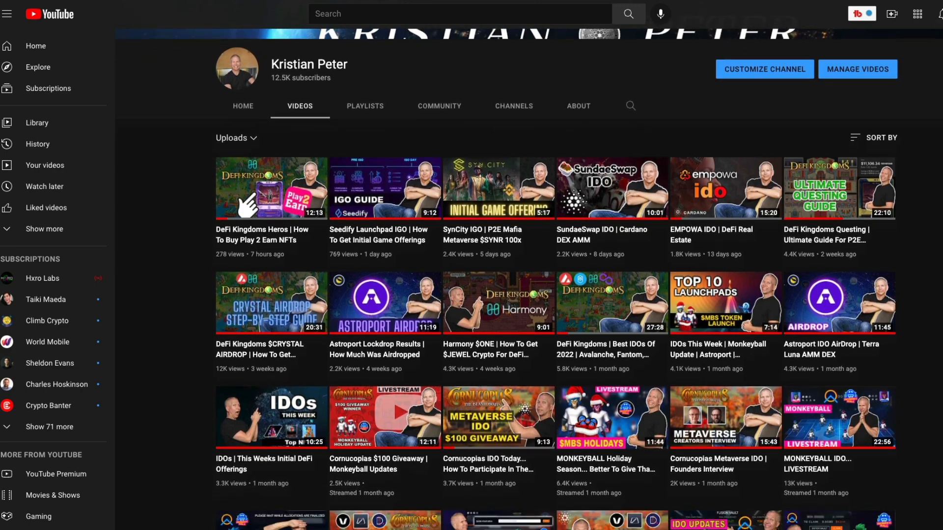
scroll(down, 3)
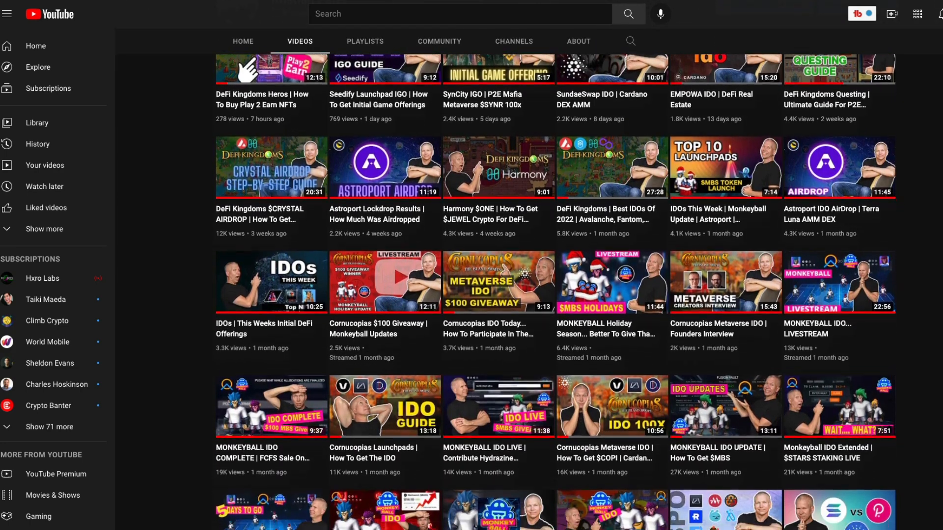
scroll(down, 3)
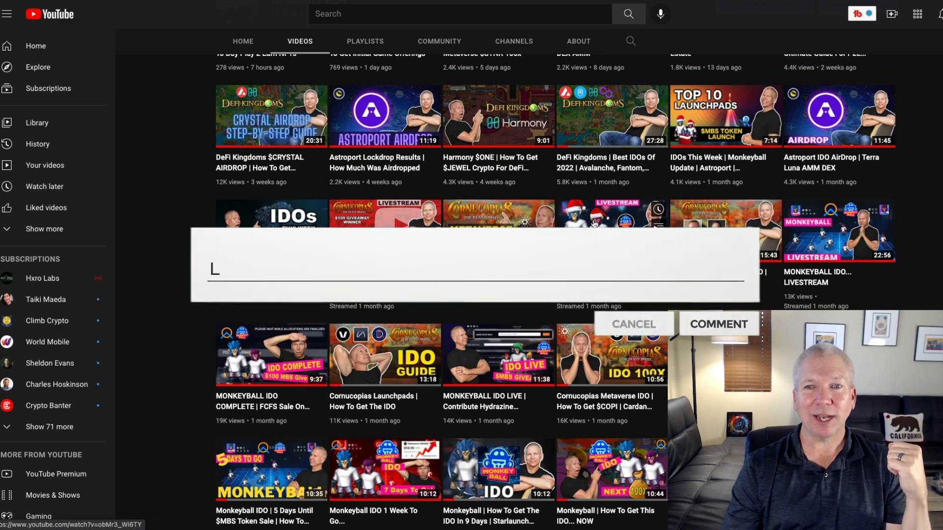
text(Leave a comment bellow !)
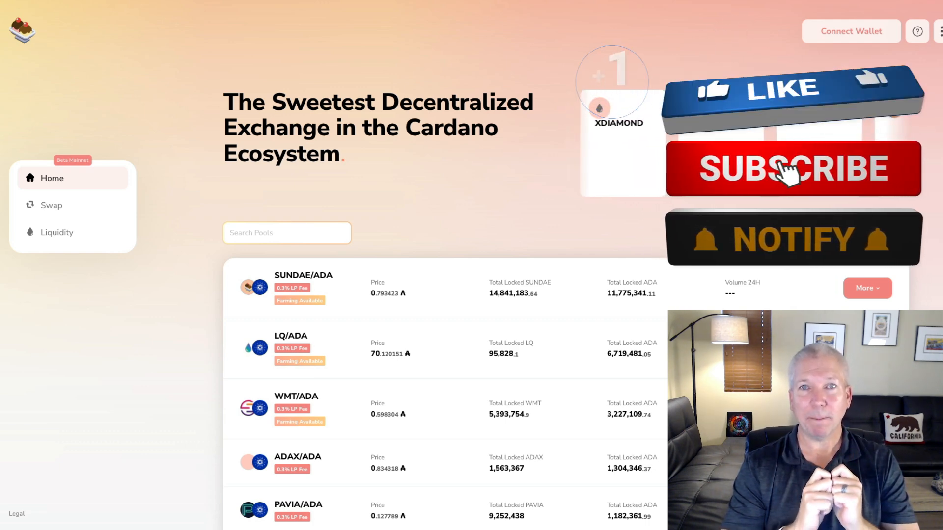
- Connect the Nami wallet to SundaeSwap from the Connect Wallet menu
click(790, 170)
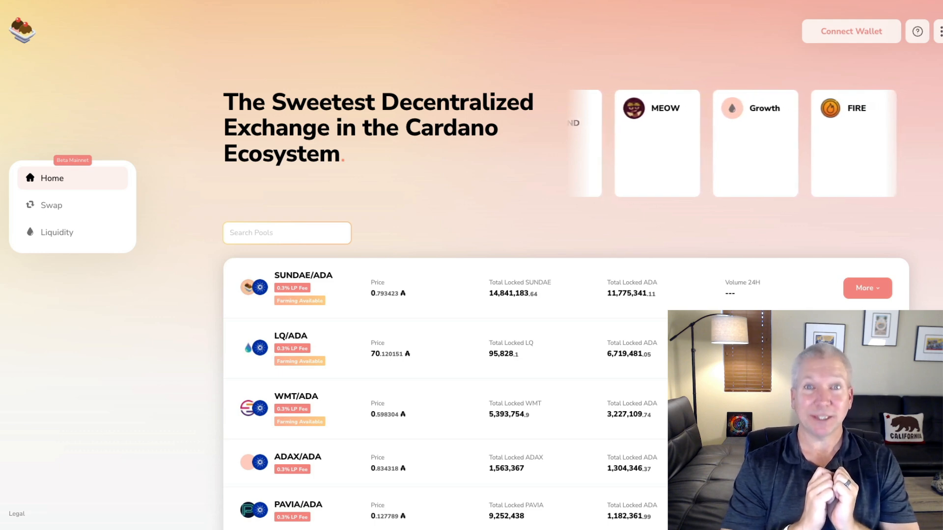
click(851, 31)
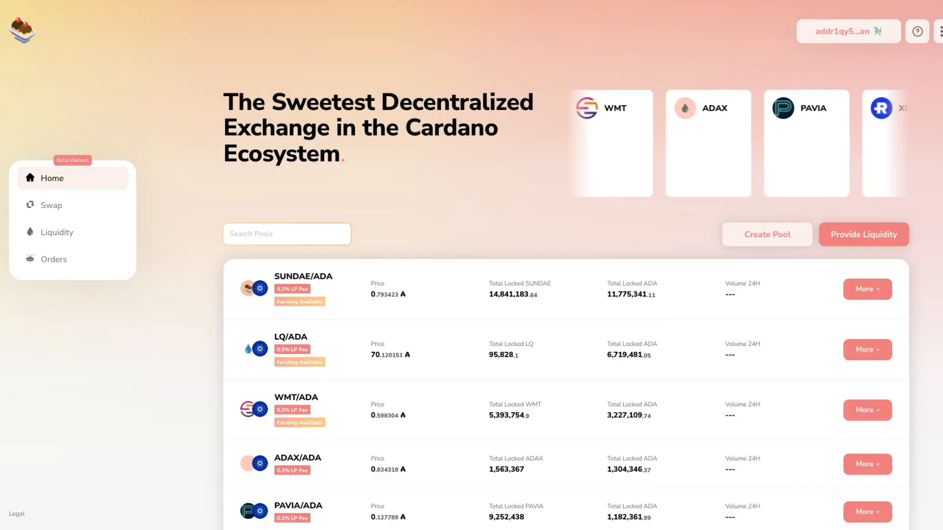
mouse_move(625, 362)
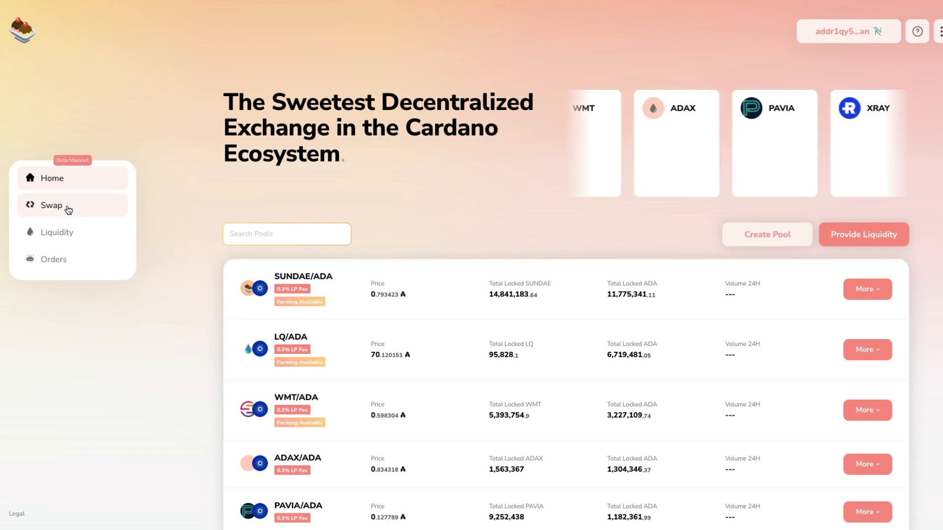
- Open SundaeSwap's Swap page with the ADA-to-SUNDAE form and 401 ADA balance
click(51, 205)
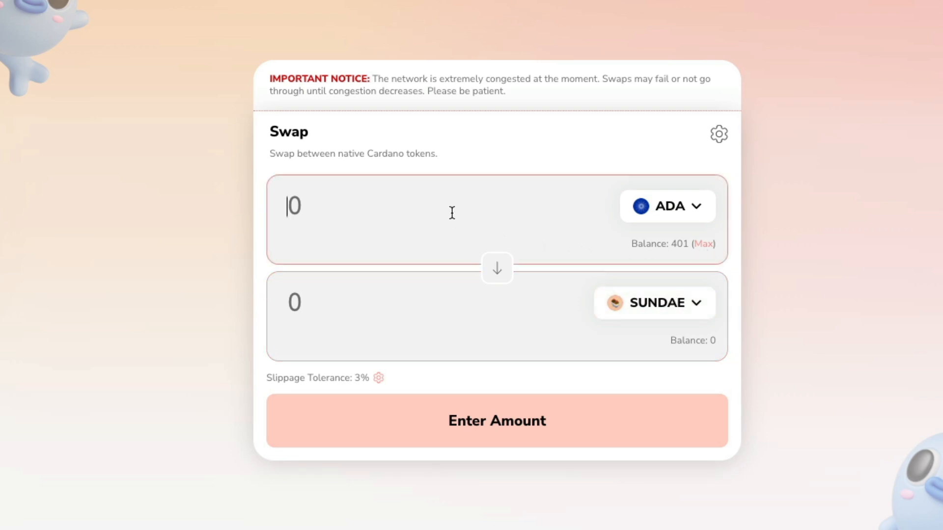
- Enter 200 ADA as the swap amount, quoting about 251.31 SUNDAE
text(200)
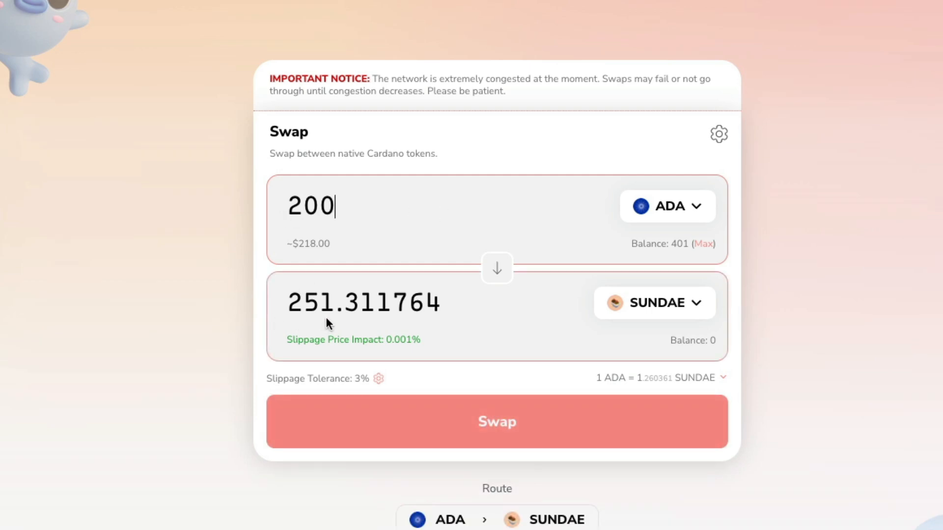
mouse_move(342, 362)
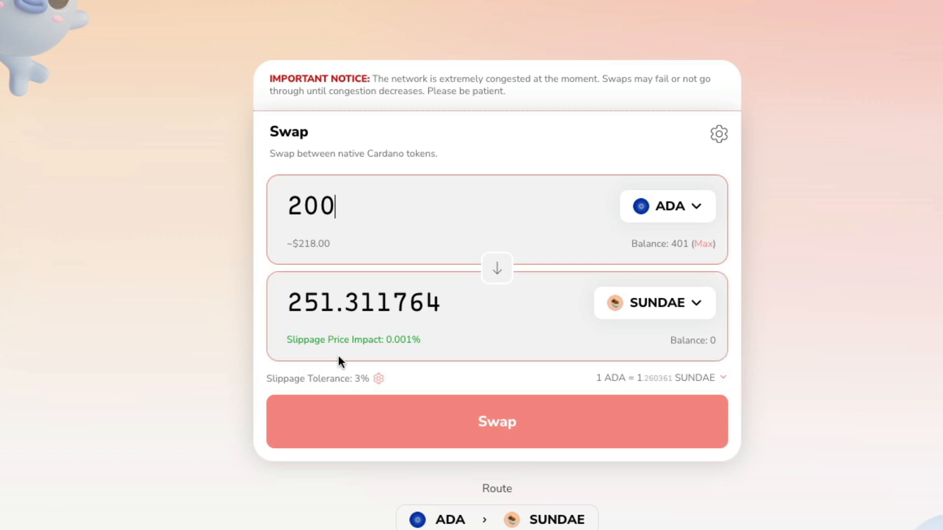
mouse_move(405, 359)
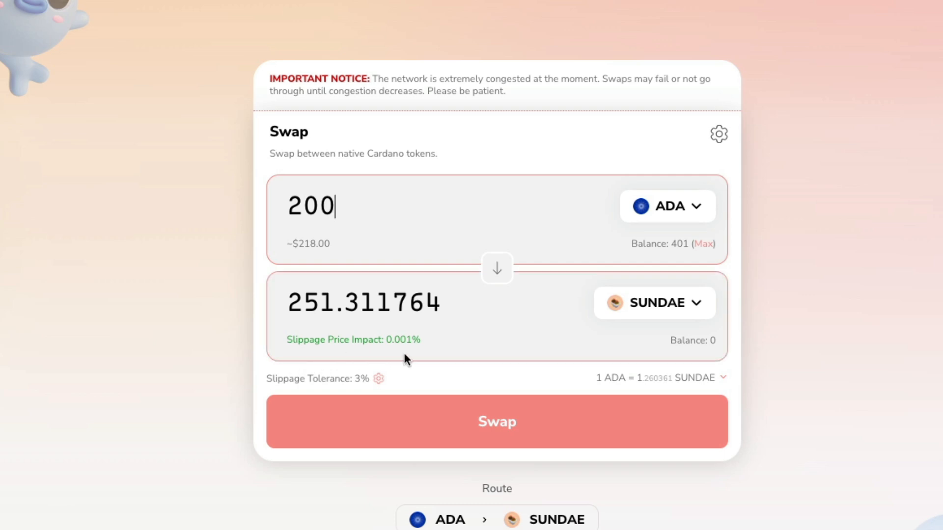
mouse_move(297, 391)
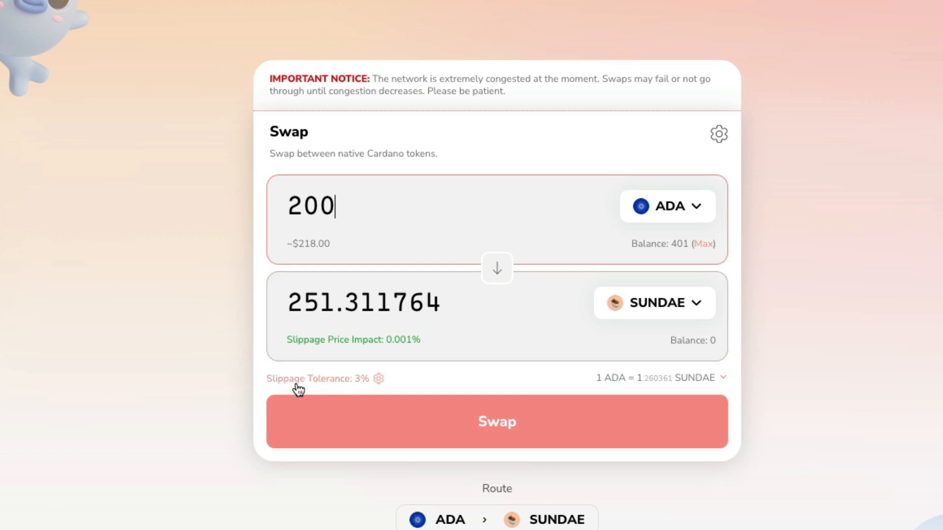
mouse_move(334, 383)
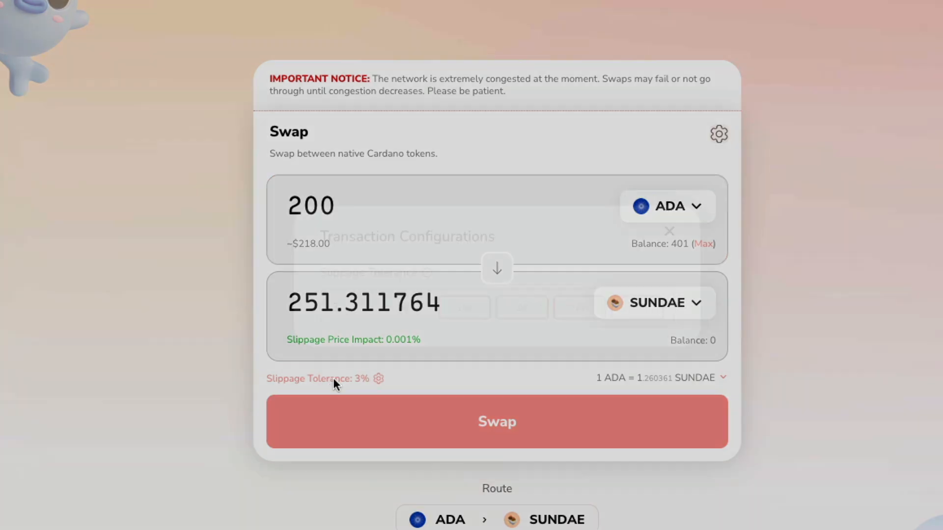
click(378, 379)
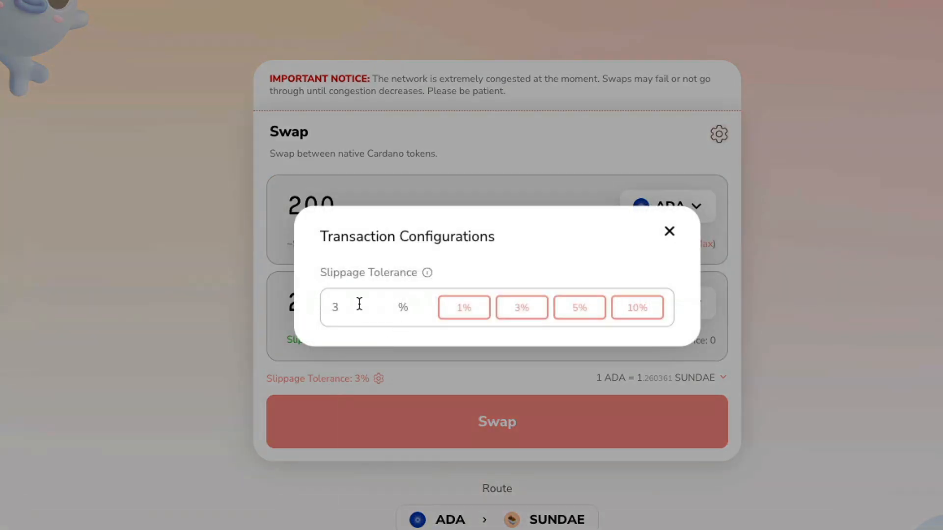
click(464, 308)
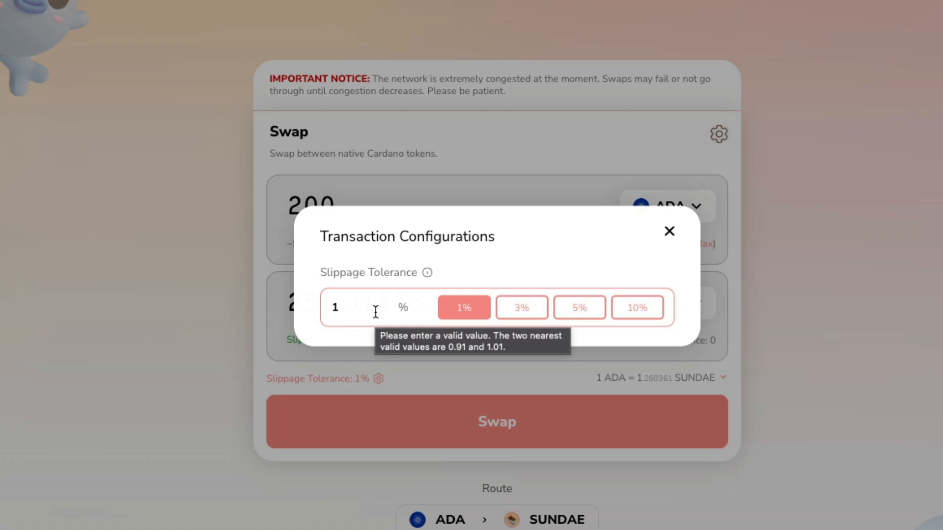
mouse_move(425, 293)
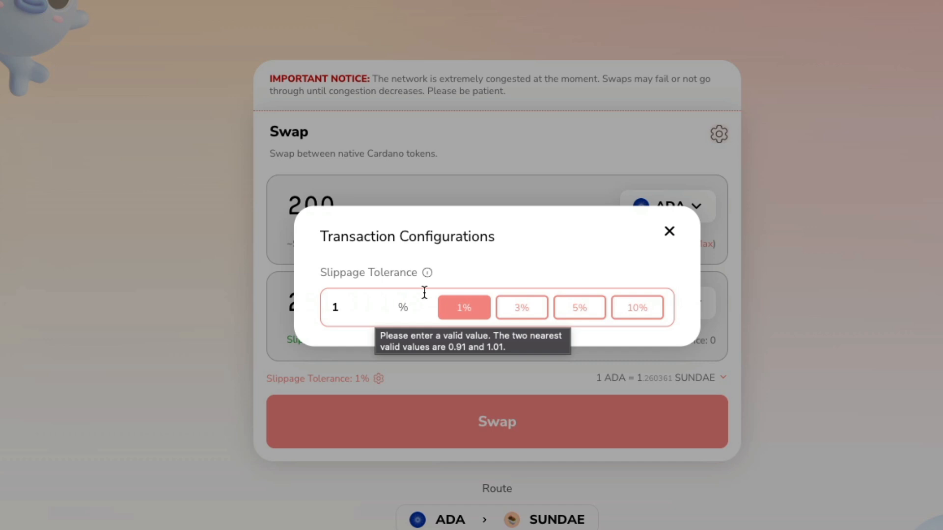
click(522, 307)
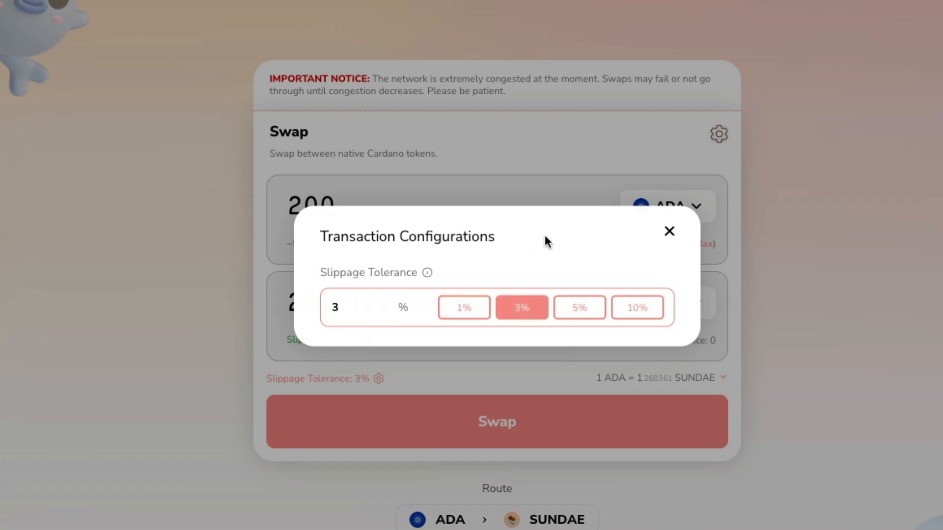
mouse_move(669, 231)
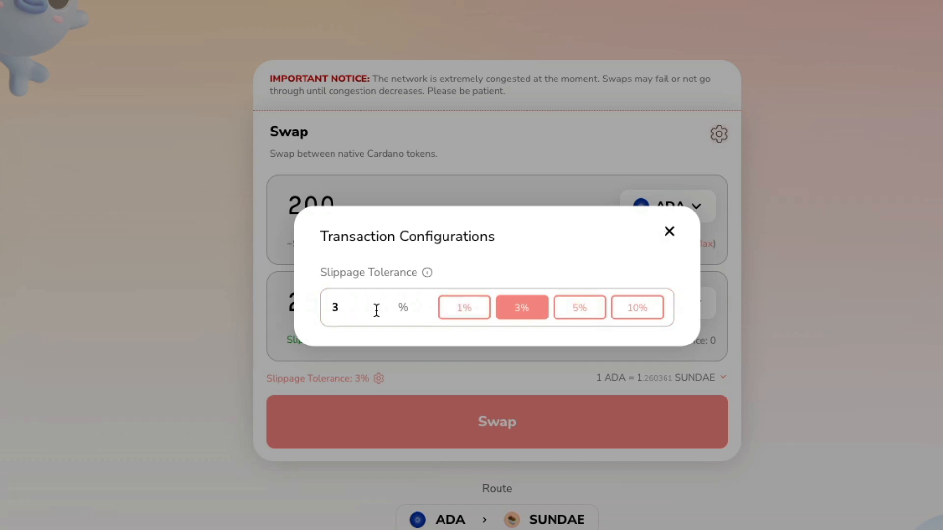
mouse_move(578, 245)
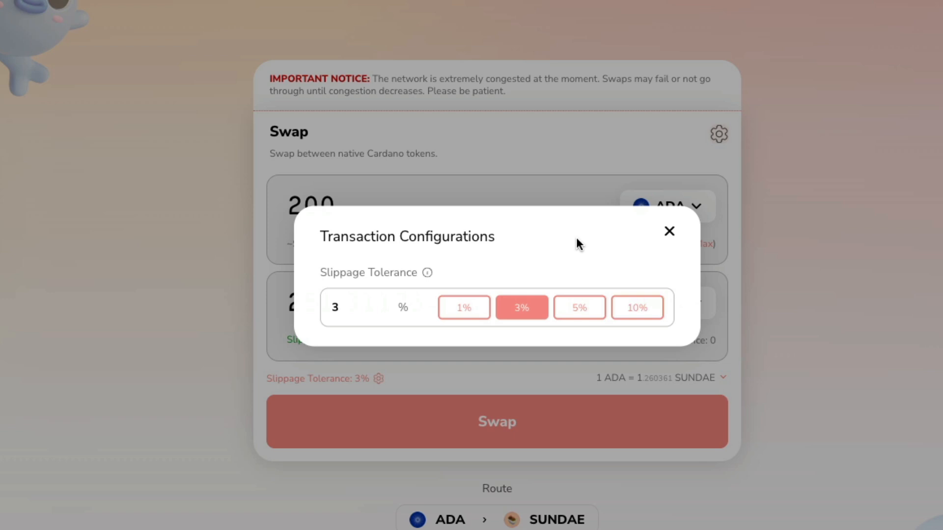
mouse_move(658, 248)
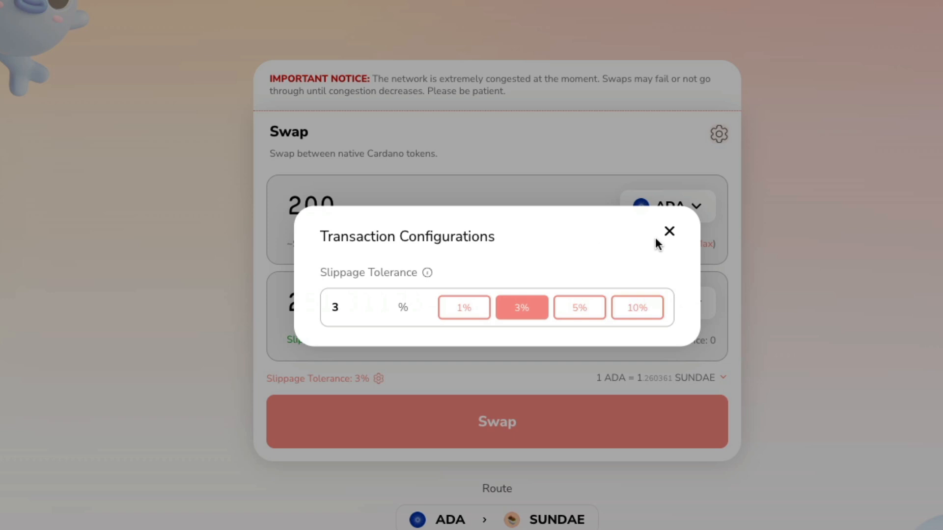
click(670, 232)
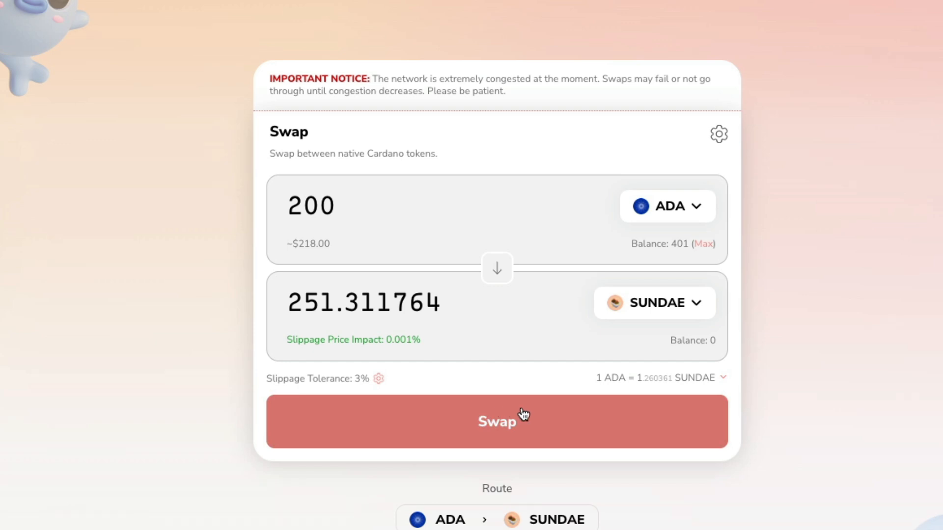
- Review the 200 ADA to SUNDAE swap details and place the order
click(498, 421)
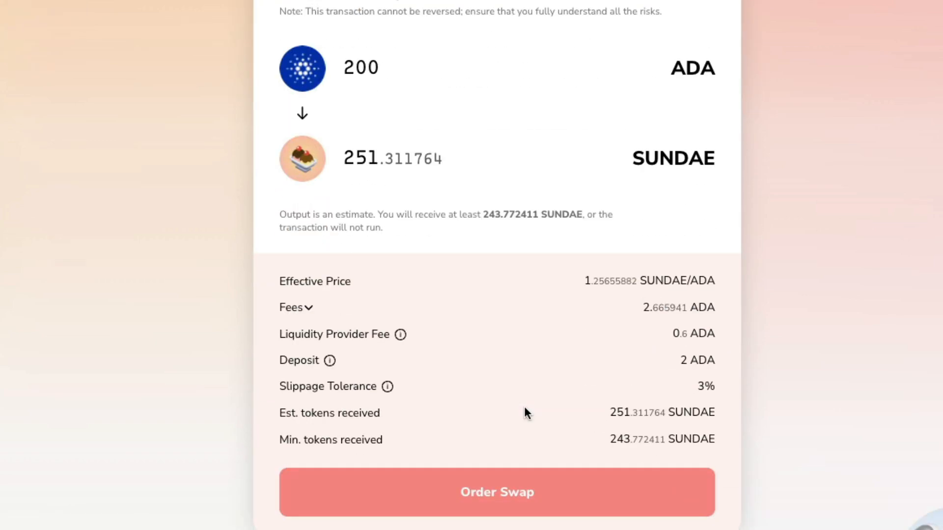
mouse_move(426, 293)
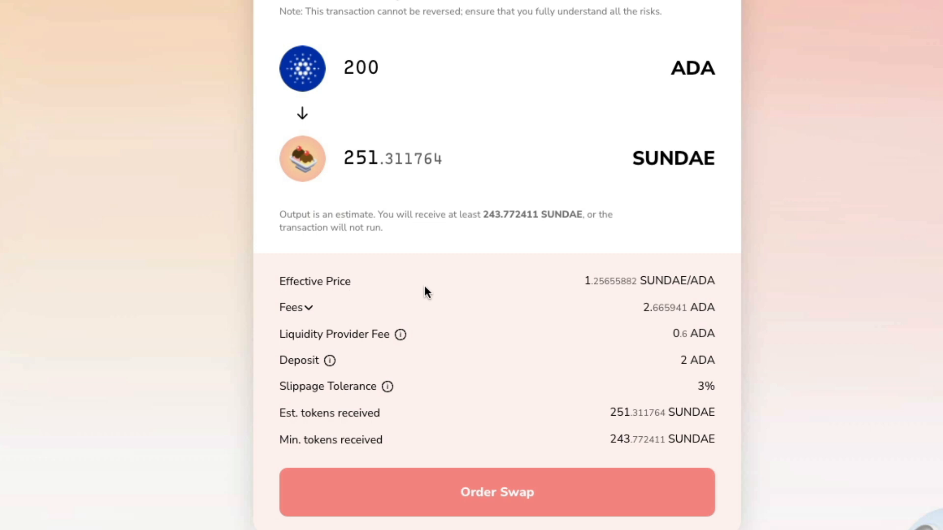
mouse_move(423, 356)
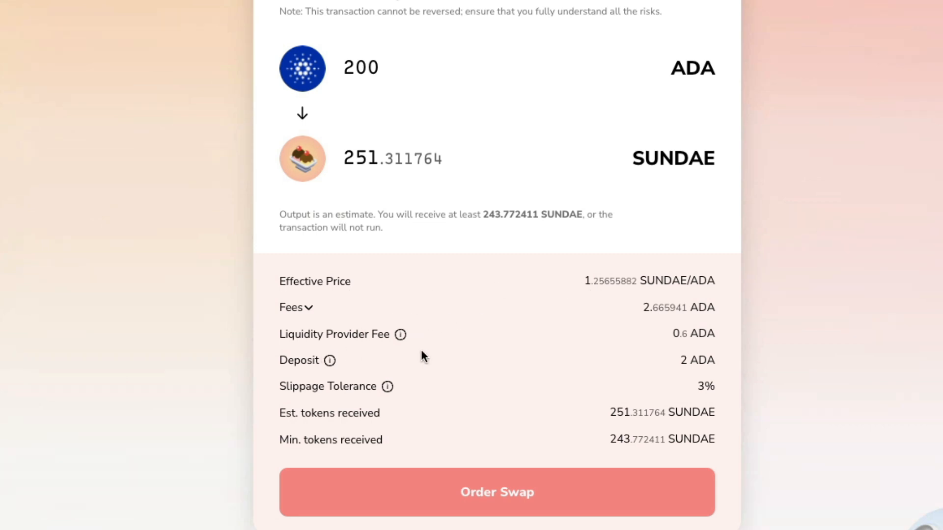
mouse_move(324, 398)
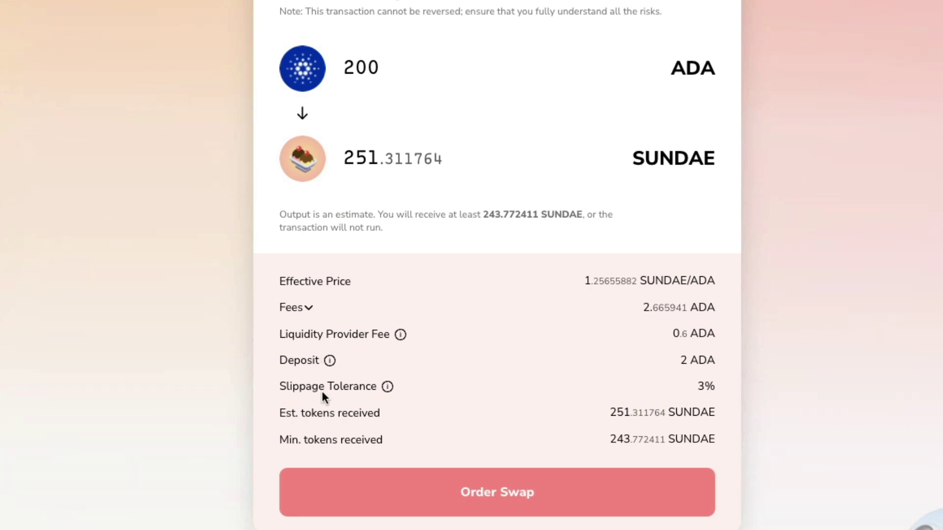
mouse_move(604, 429)
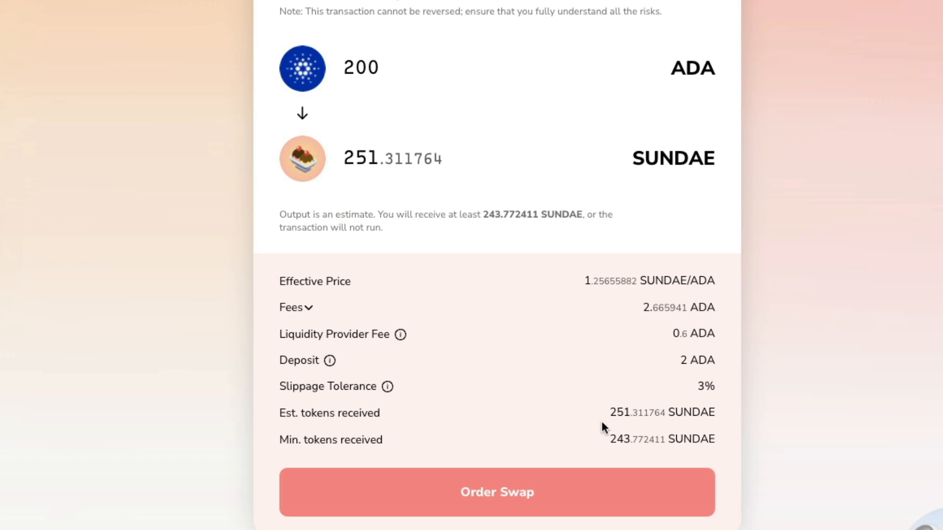
mouse_move(600, 467)
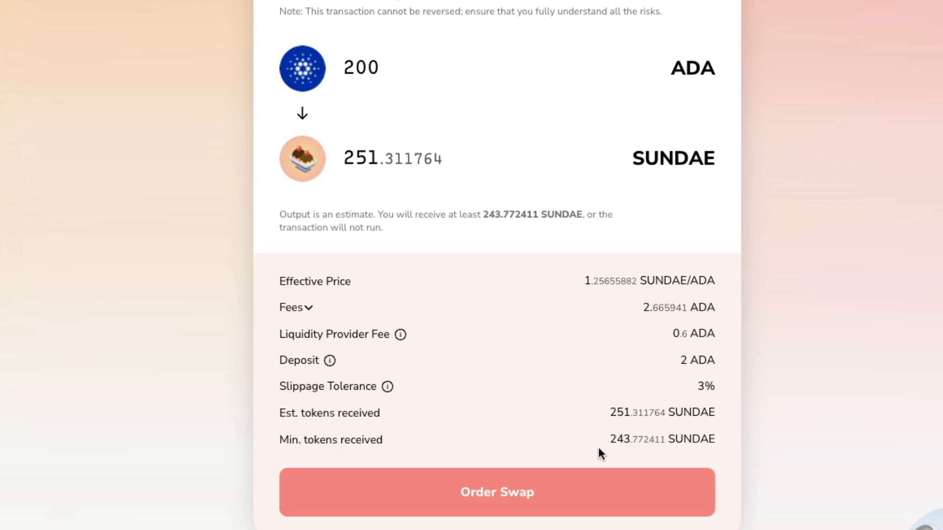
mouse_move(635, 447)
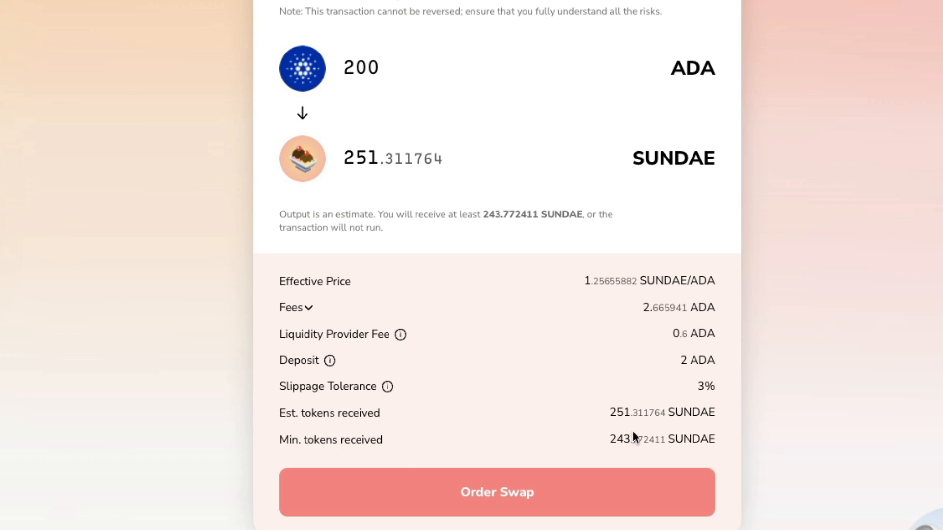
mouse_move(627, 455)
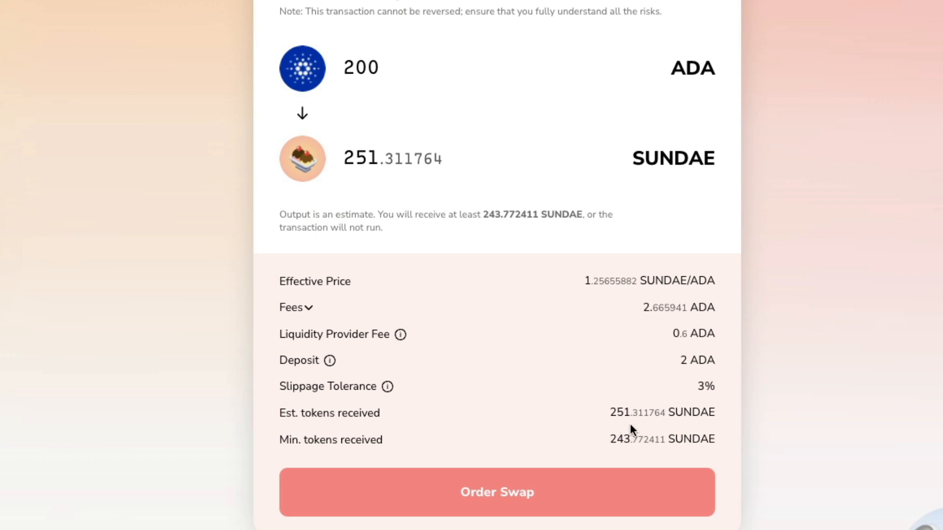
mouse_move(632, 444)
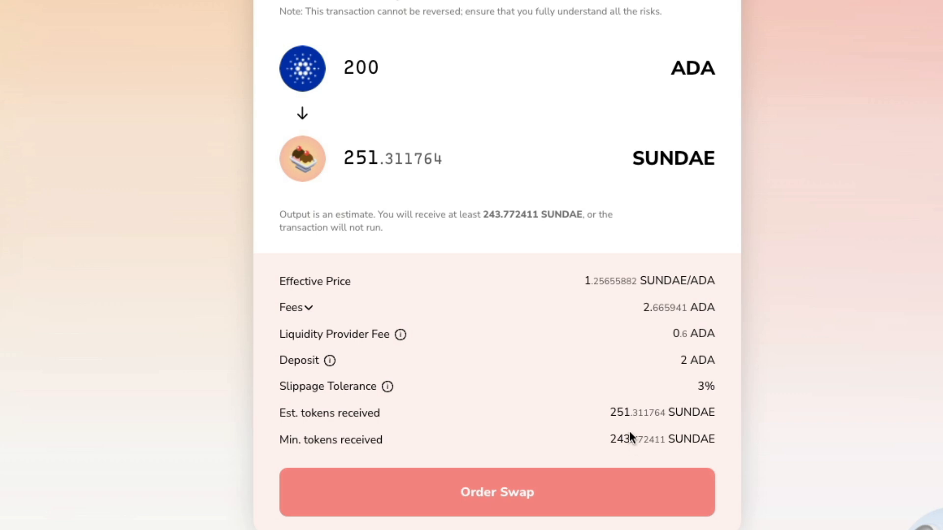
click(497, 491)
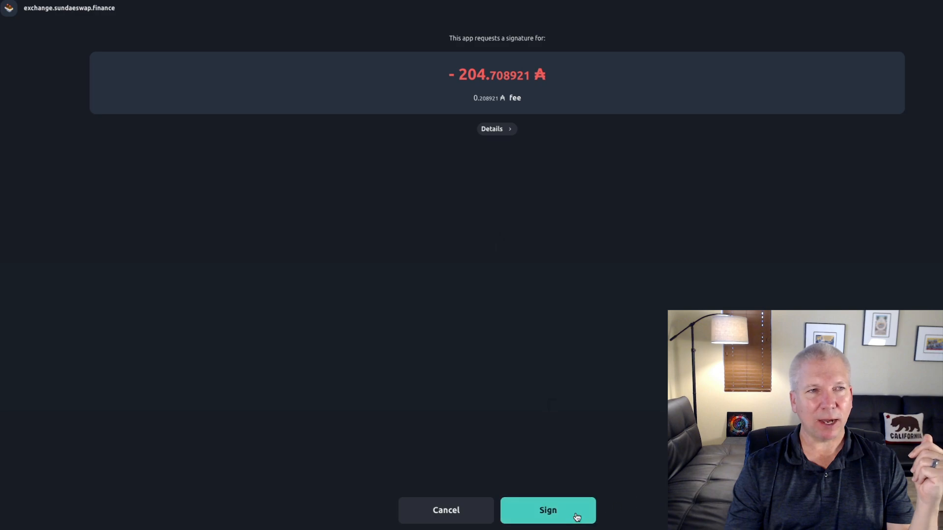
- Sign the 204.708921 ADA swap transaction in Nami
click(548, 524)
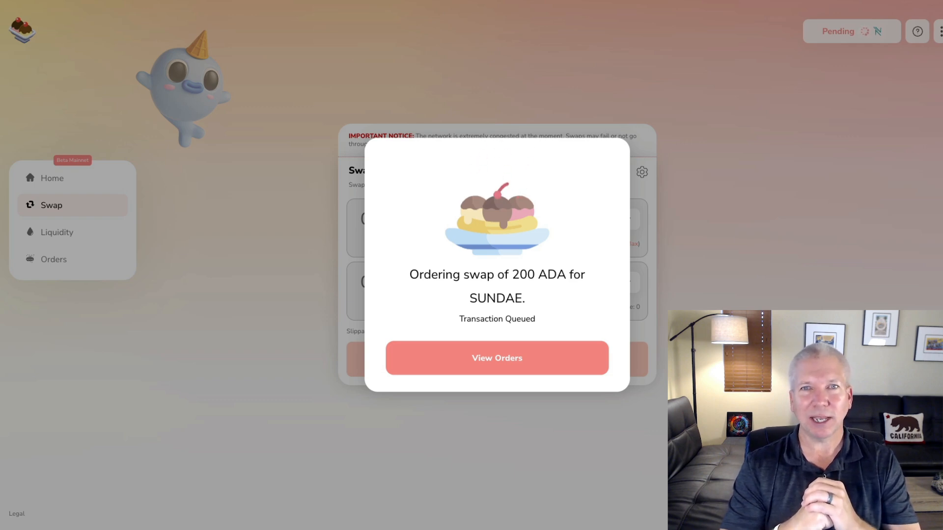
- Dismiss the 'Transaction Queued' confirmation for the 200 ADA to SUNDAE swap
click(497, 358)
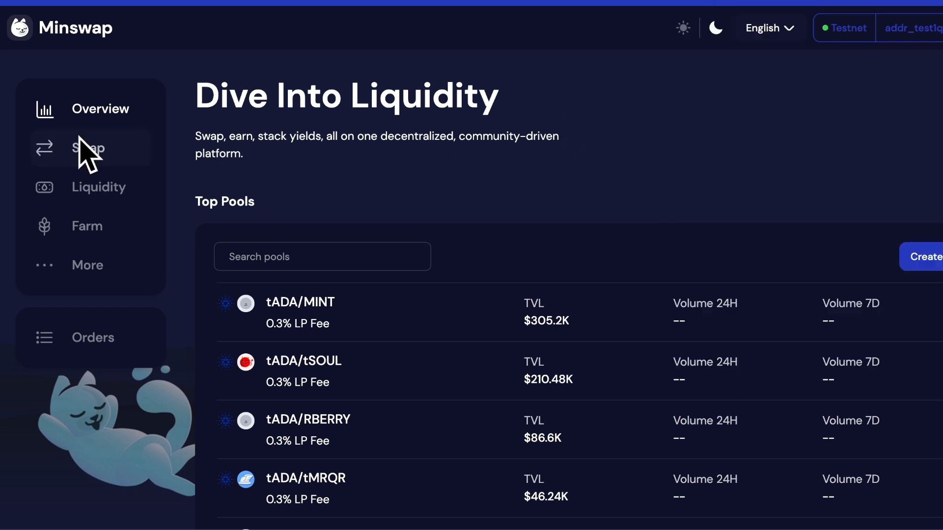
- Open Minswap's tADA swap form and browse the receivable token list without choosing
click(88, 147)
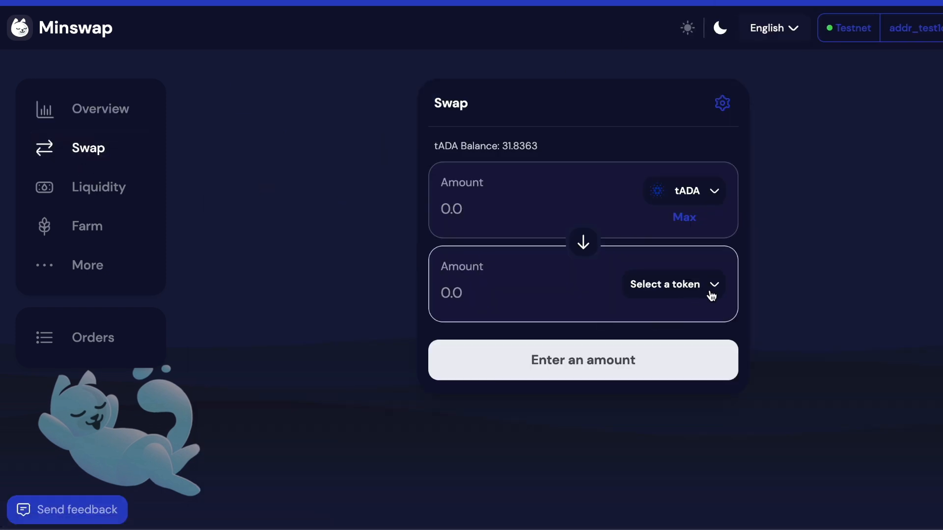
click(665, 284)
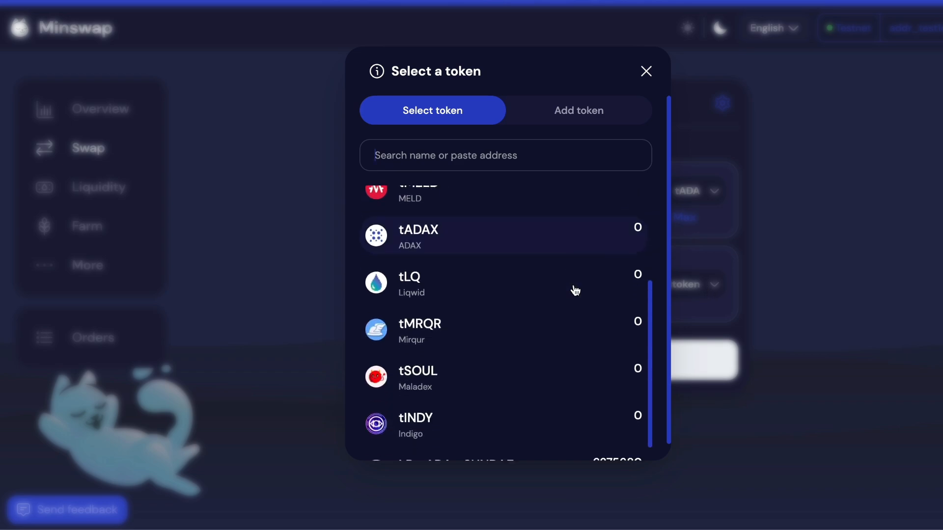
click(646, 72)
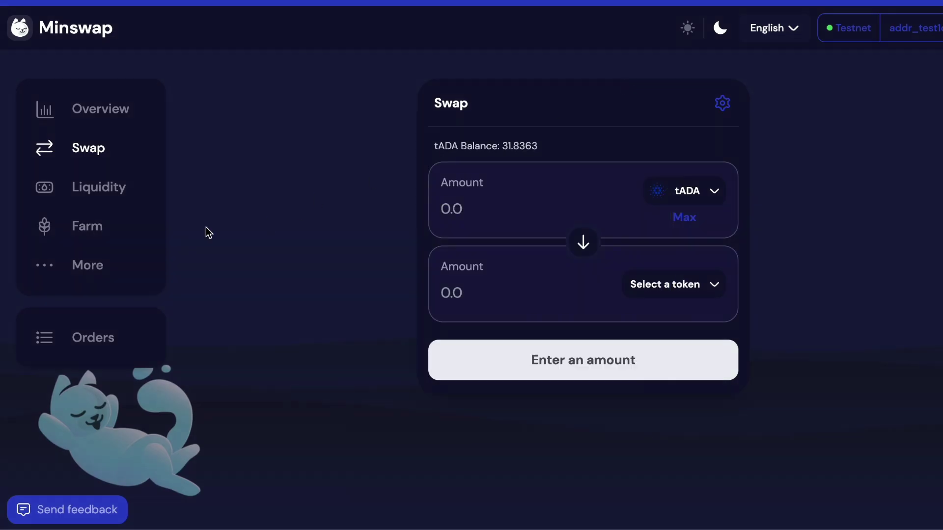
click(98, 187)
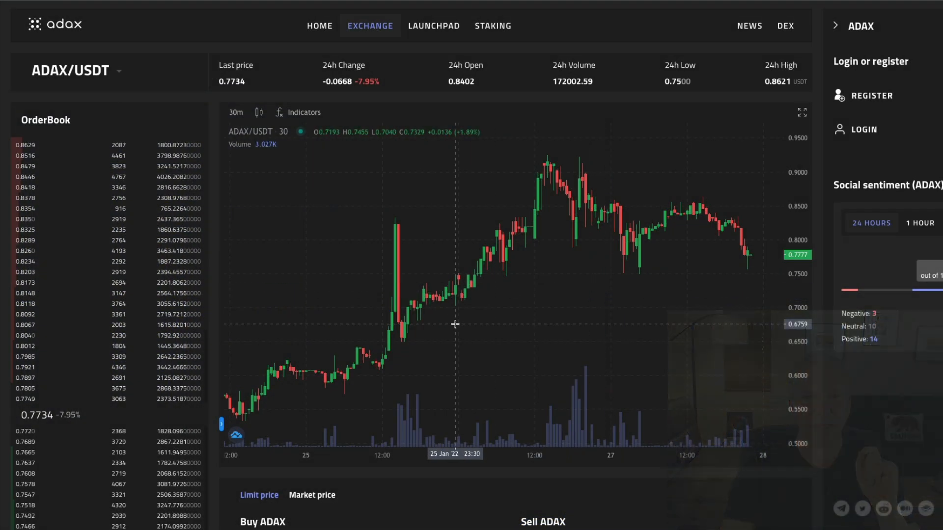
mouse_move(284, 387)
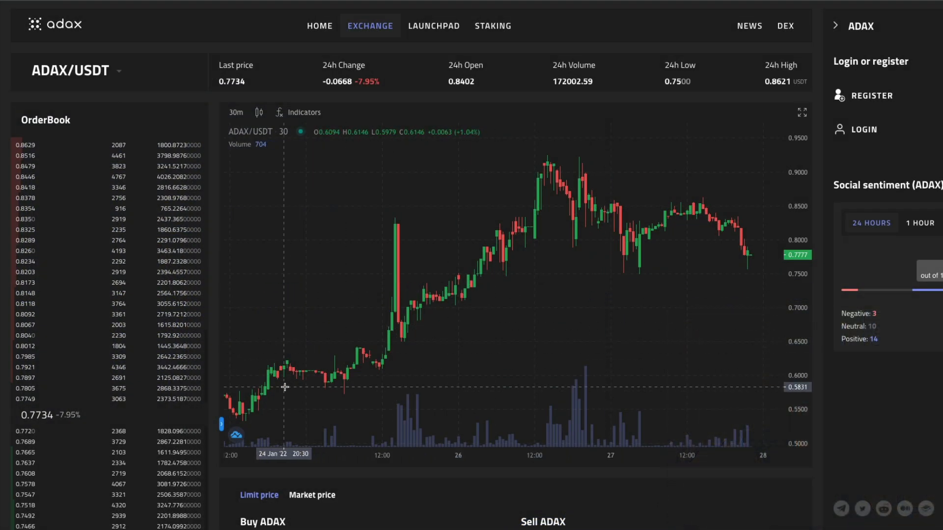
mouse_move(520, 328)
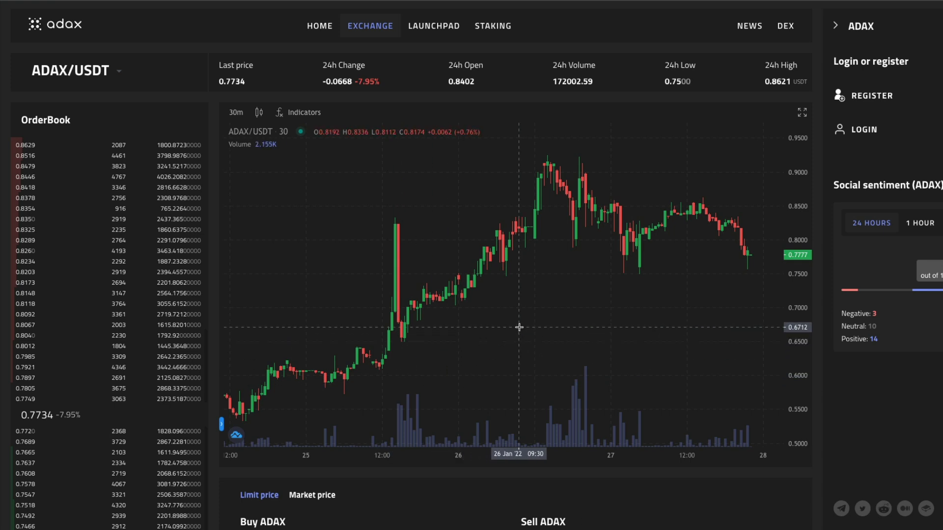